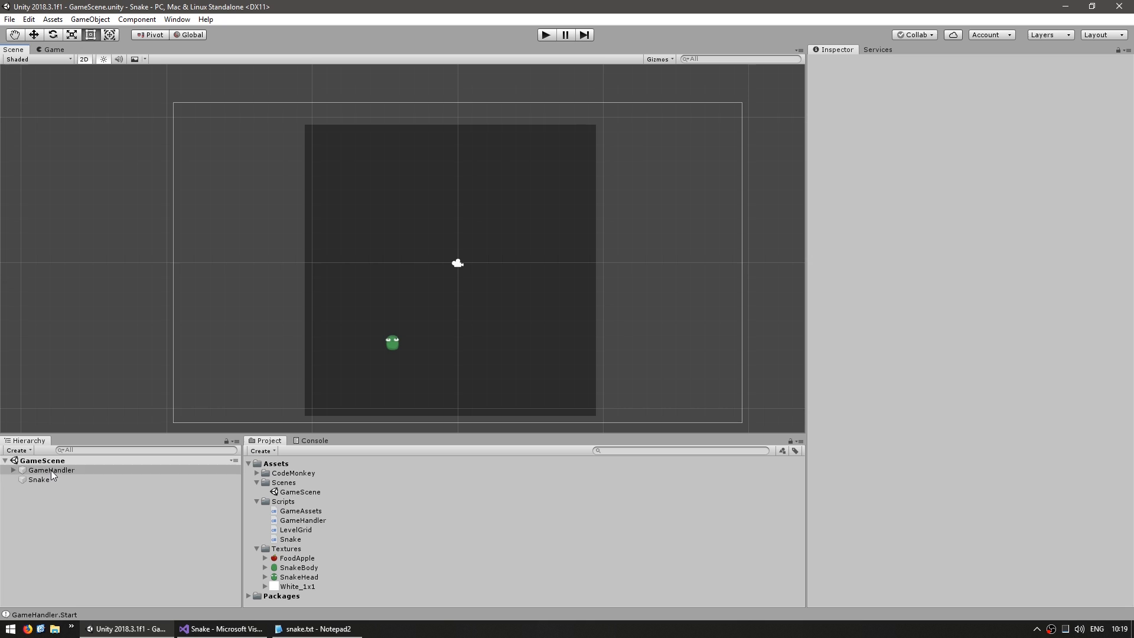
Create an empty child object 'UI' under GameHandler positioned at X 1000, Z 1000.
left_click(51, 469)
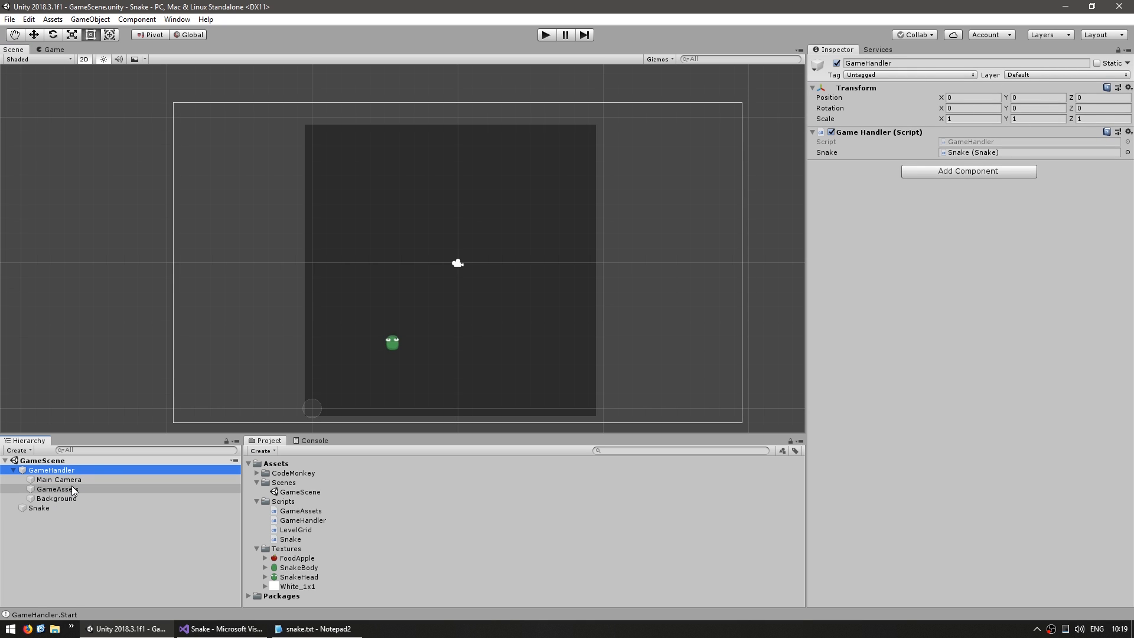
right_click(54, 489)
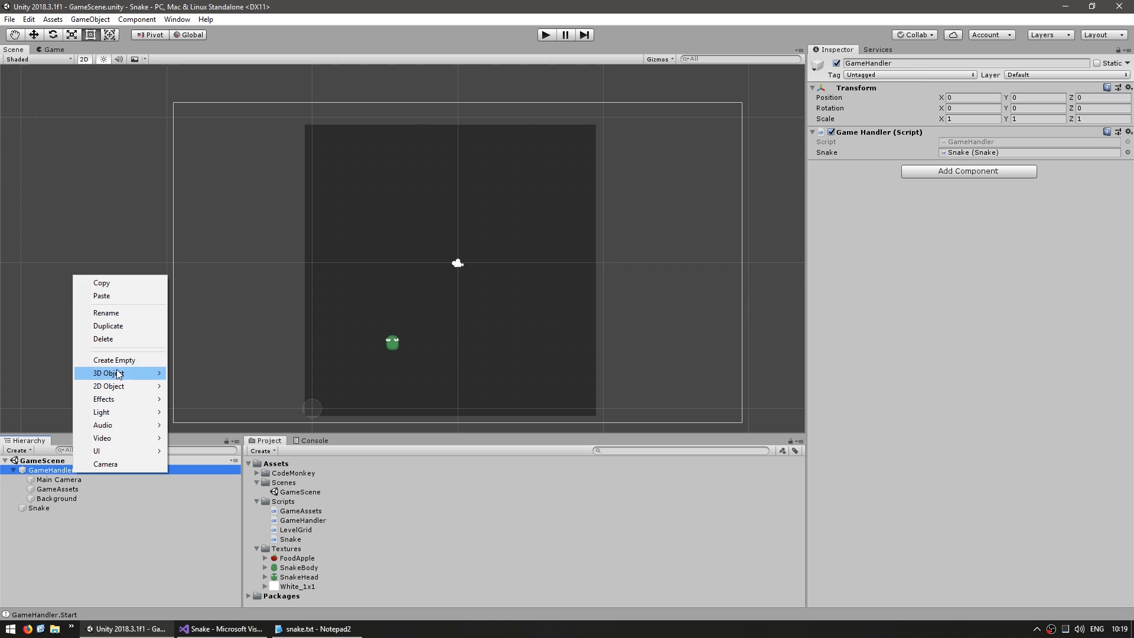
left_click(113, 359)
type("UI")
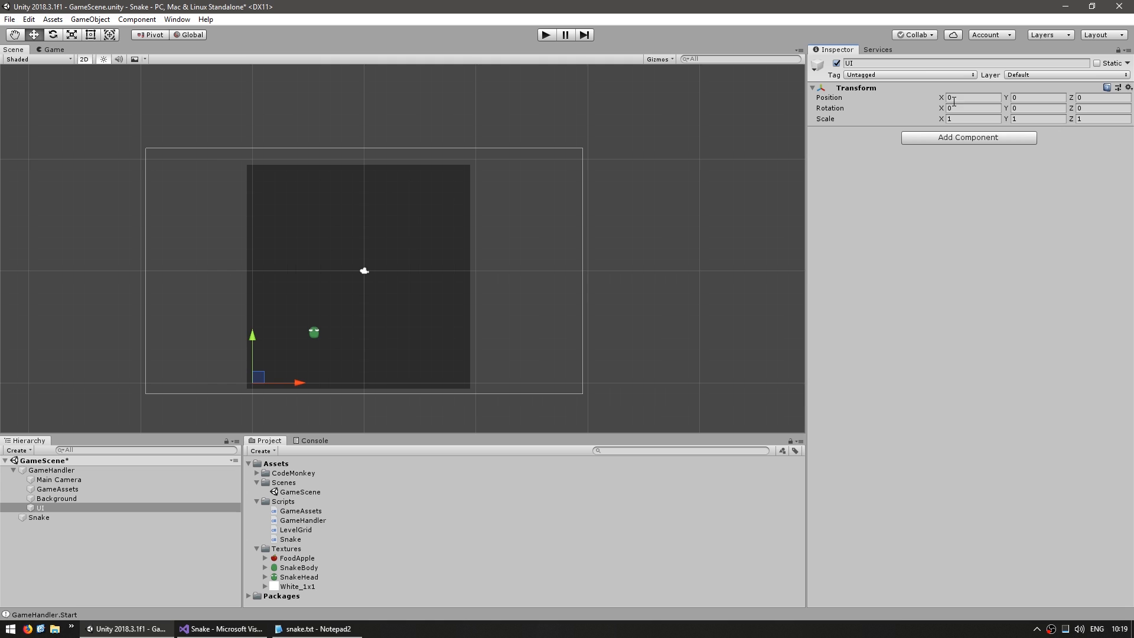
type("1000")
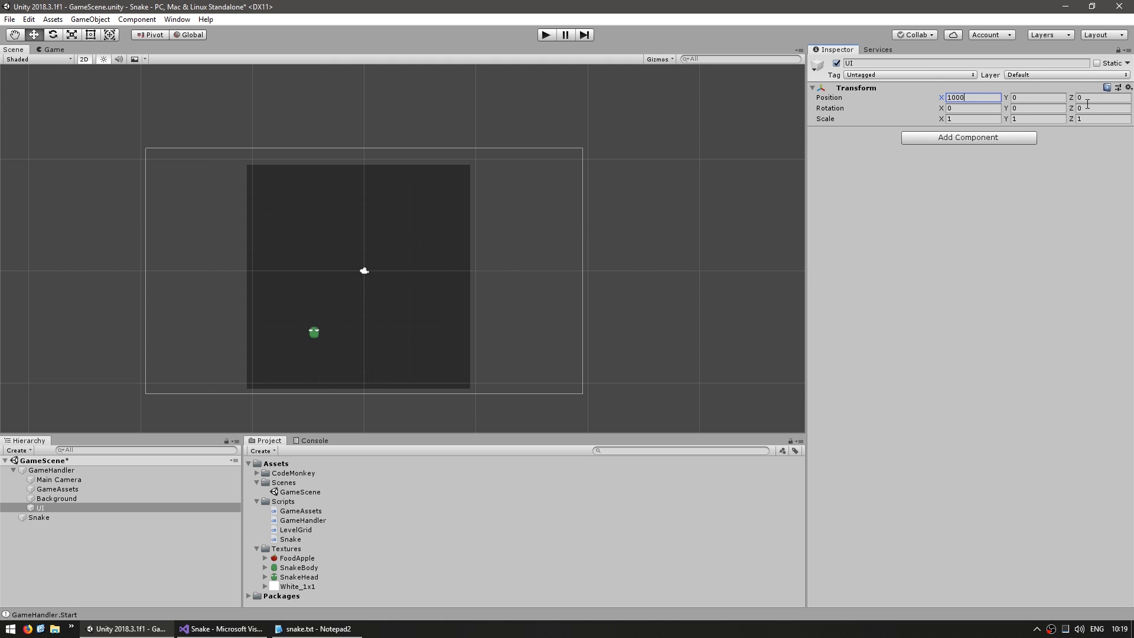
type("1000")
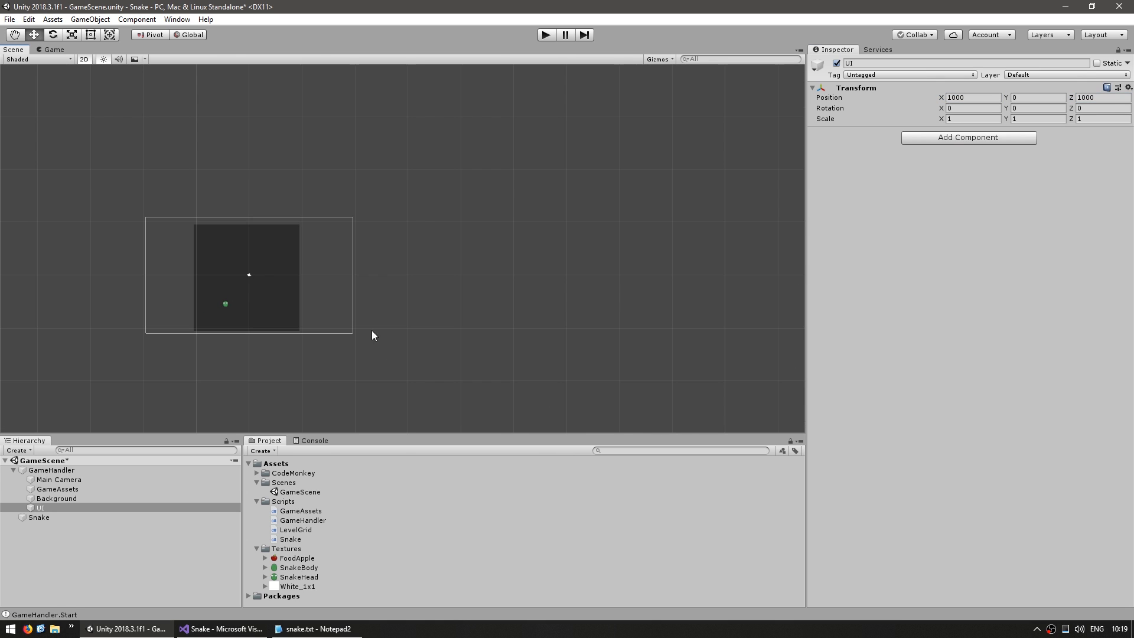
left_click(40, 508)
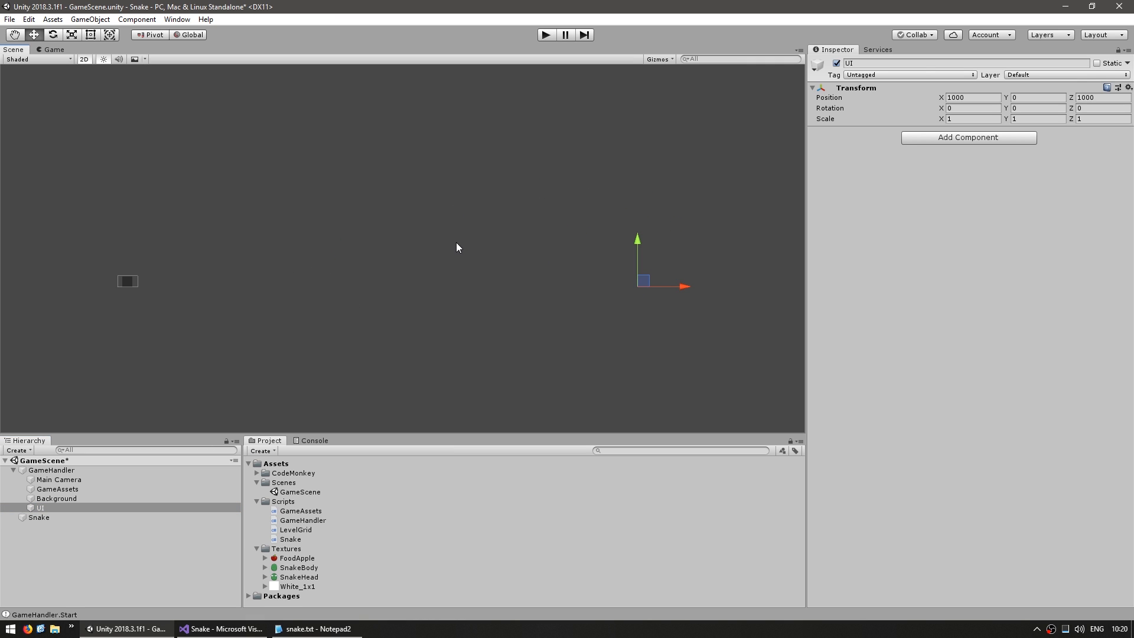
mouse_move(576, 282)
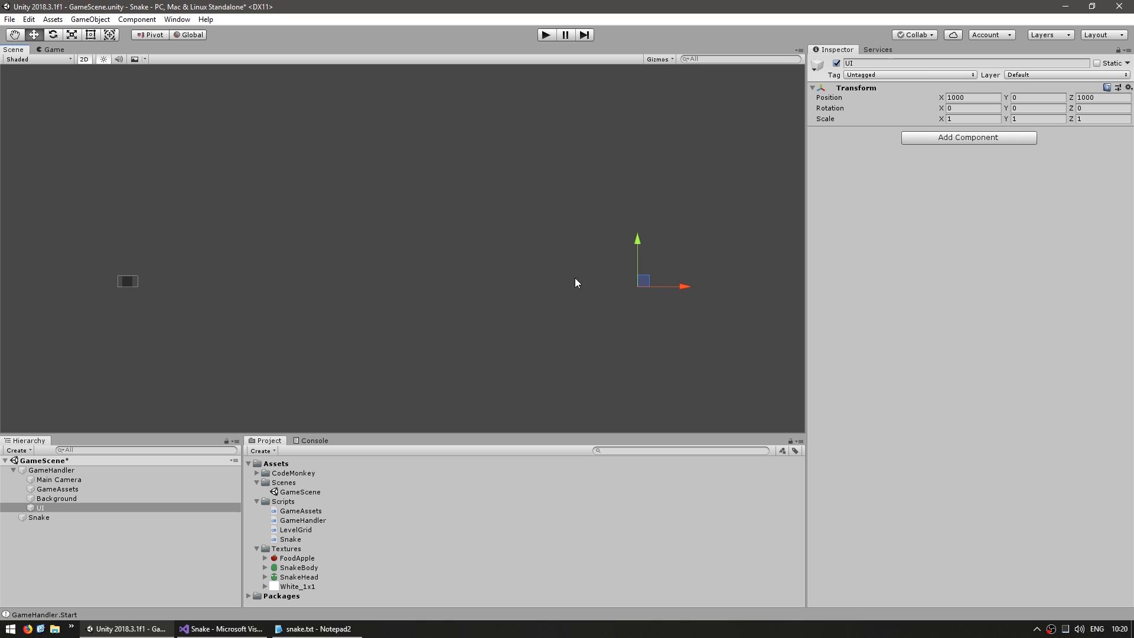
mouse_move(476, 234)
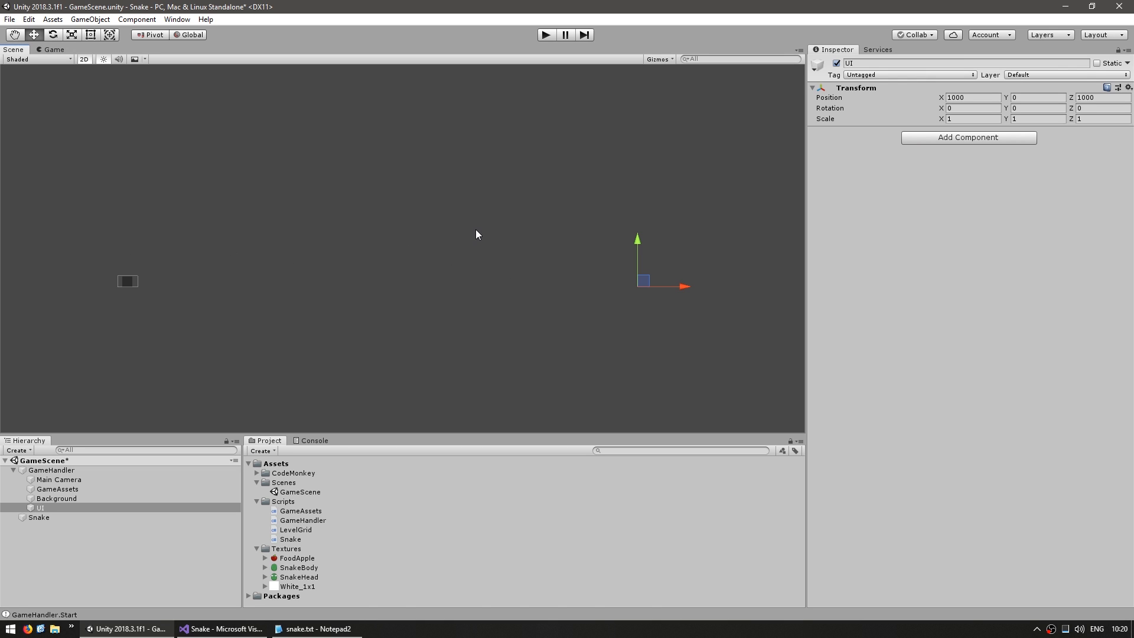
mouse_move(163, 585)
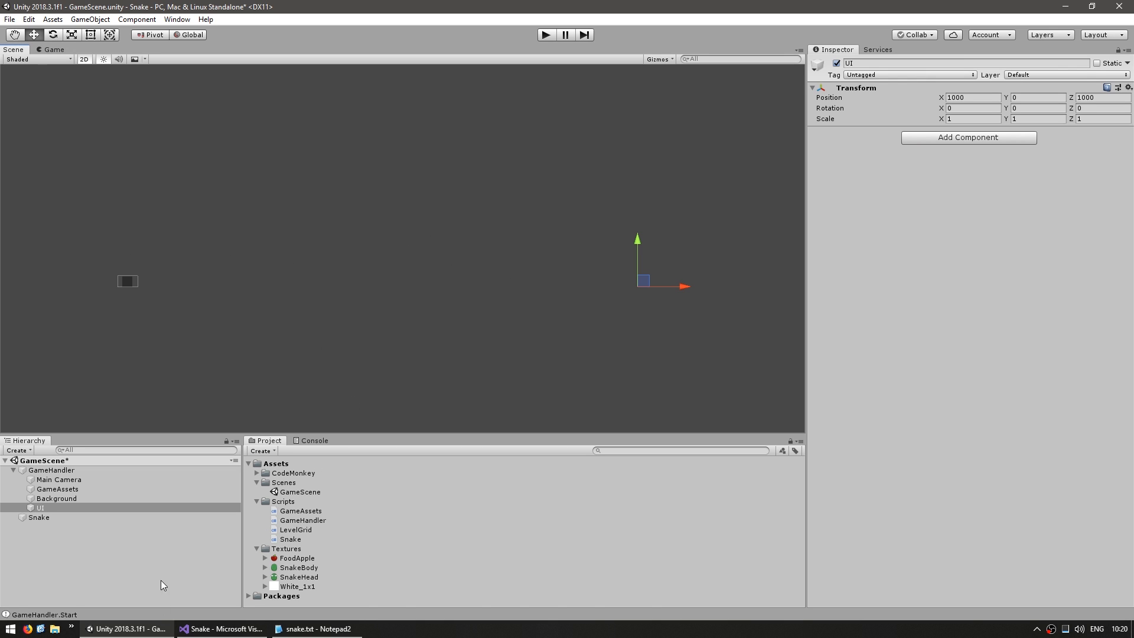
Add a Canvas under UI in Screen Space - Camera mode rendered by a new orthographic UICamera.
left_click(40, 508)
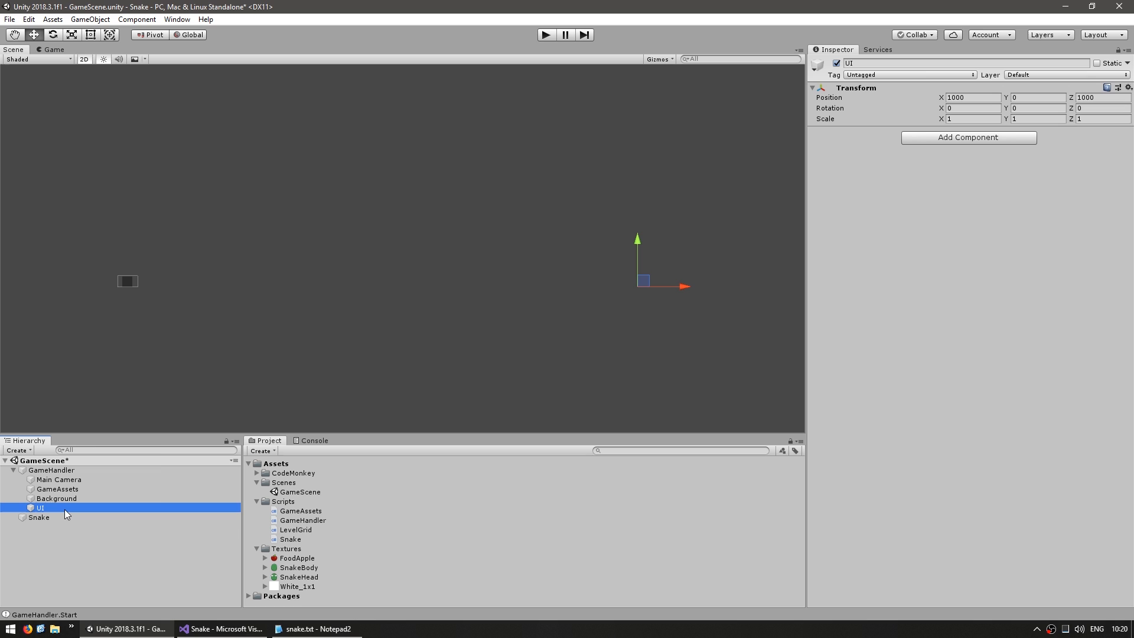
right_click(40, 508)
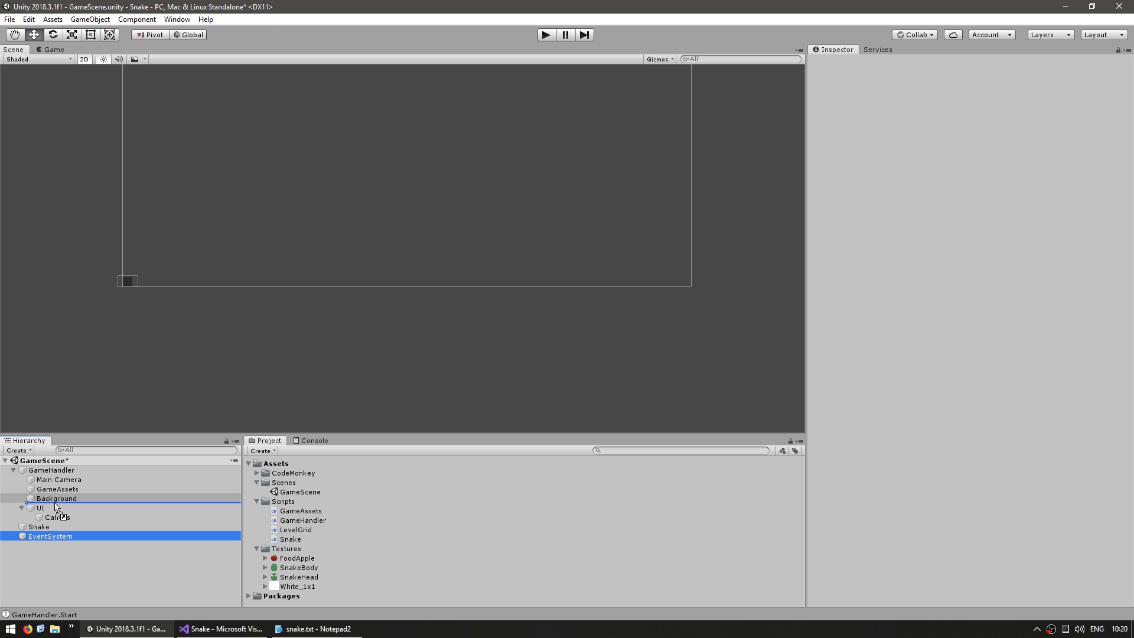
left_click(55, 527)
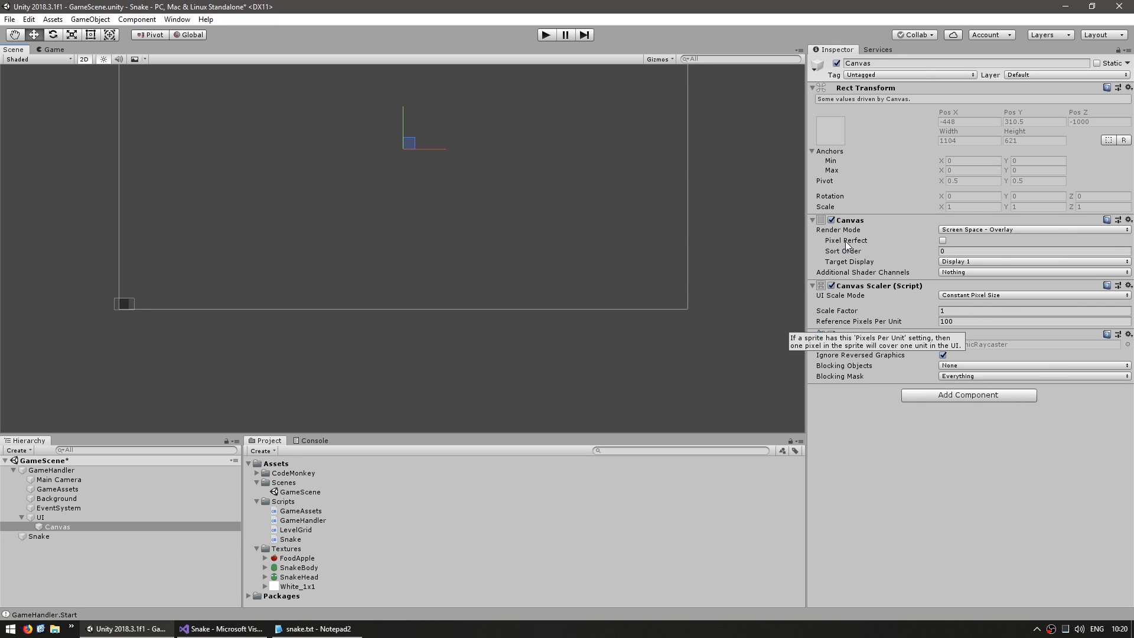
left_click(1030, 229)
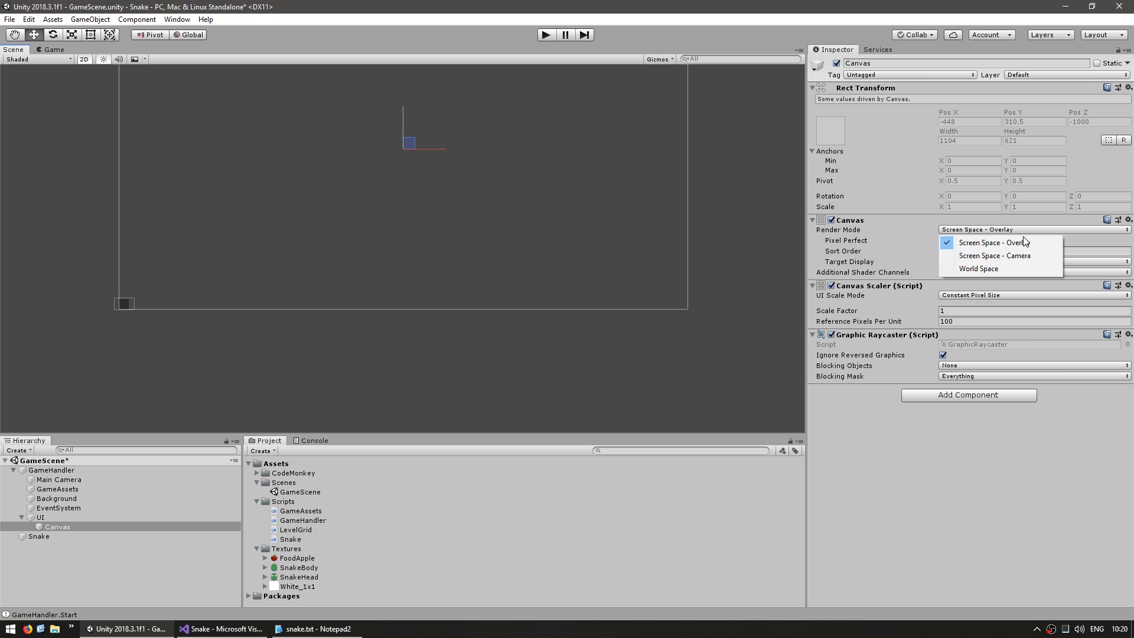
left_click(995, 255)
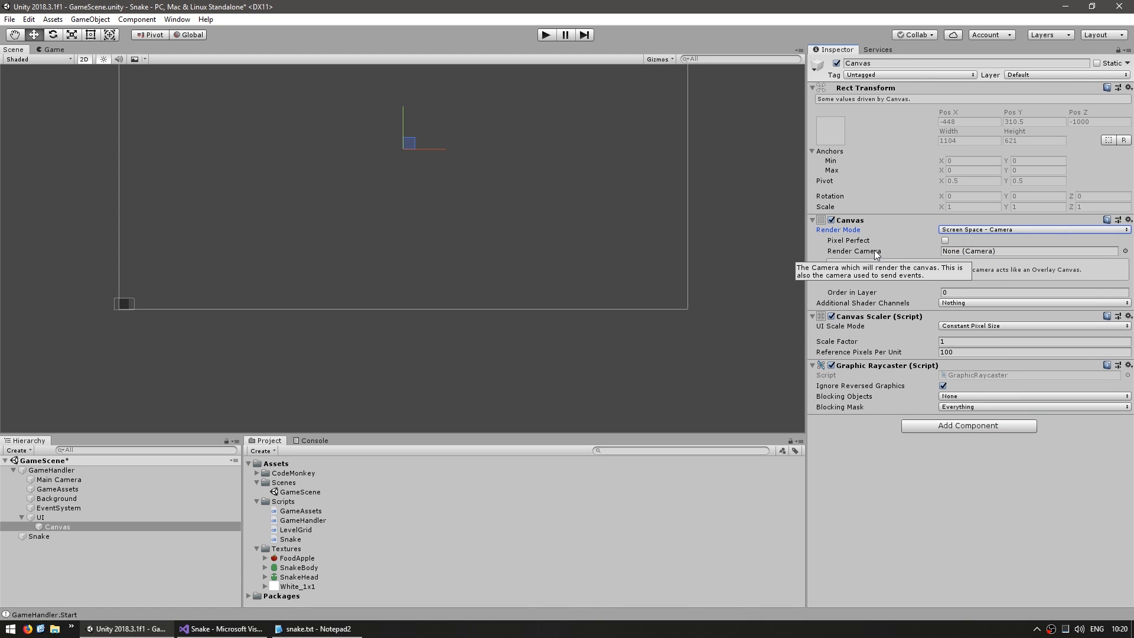
mouse_move(817, 258)
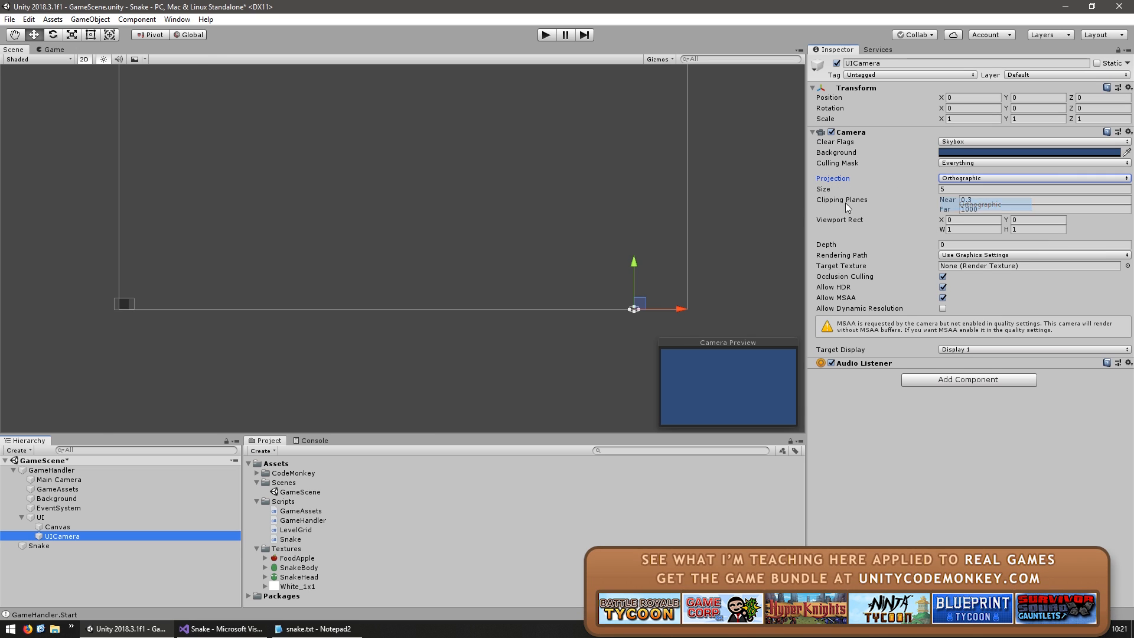
left_click(1012, 189)
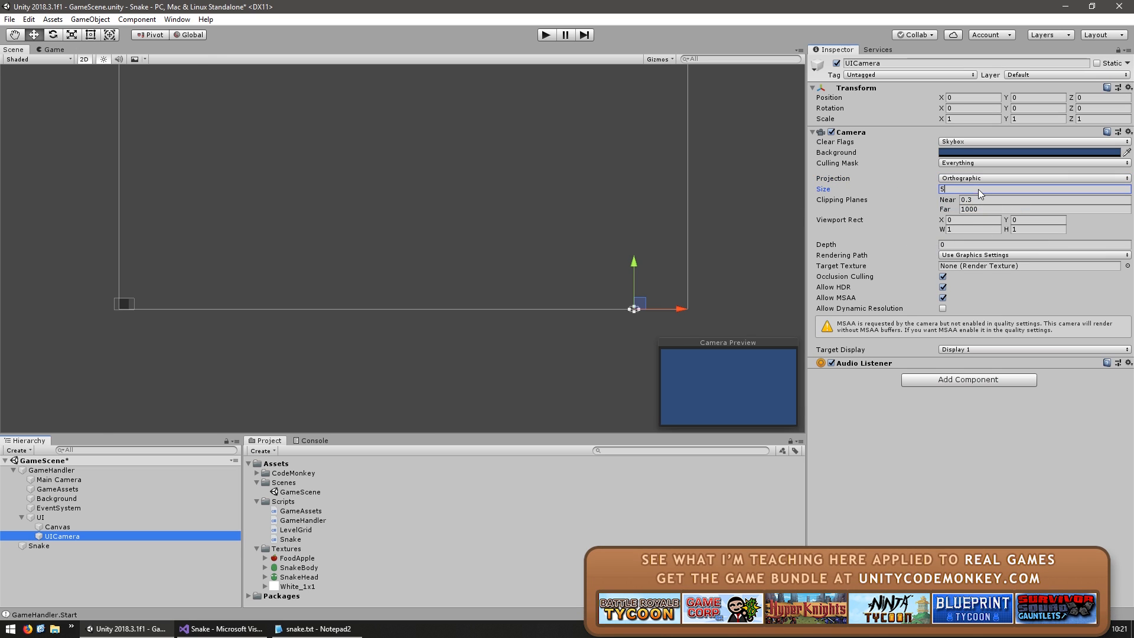
left_click(57, 536)
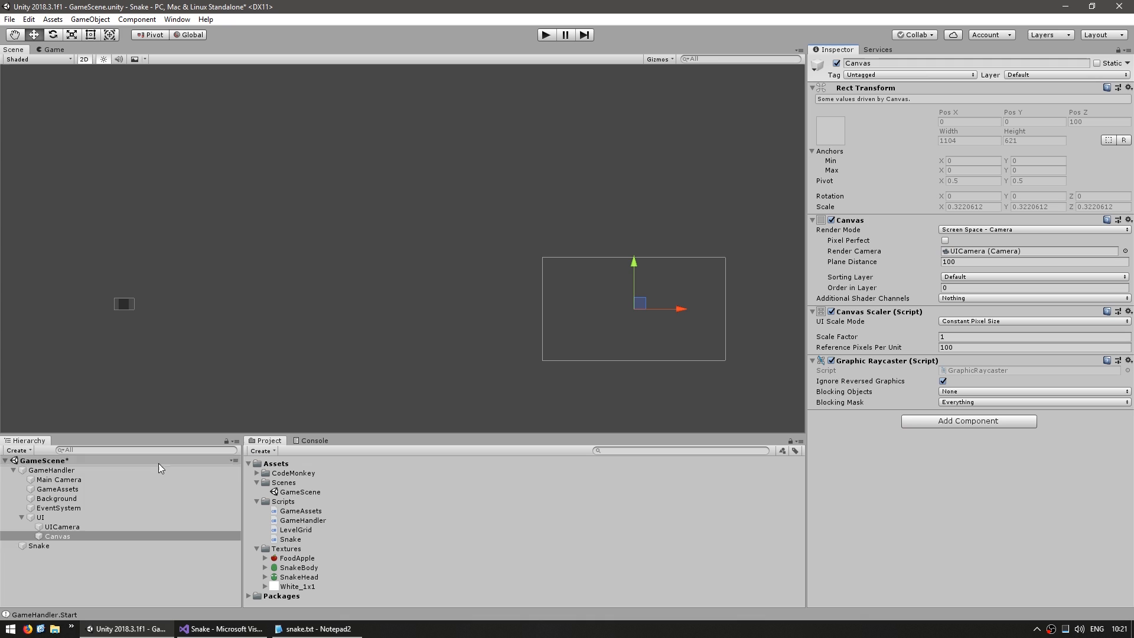
Add an Image to the Canvas and set UICamera to size 100 with Clear Flags Don't Clear.
right_click(56, 536)
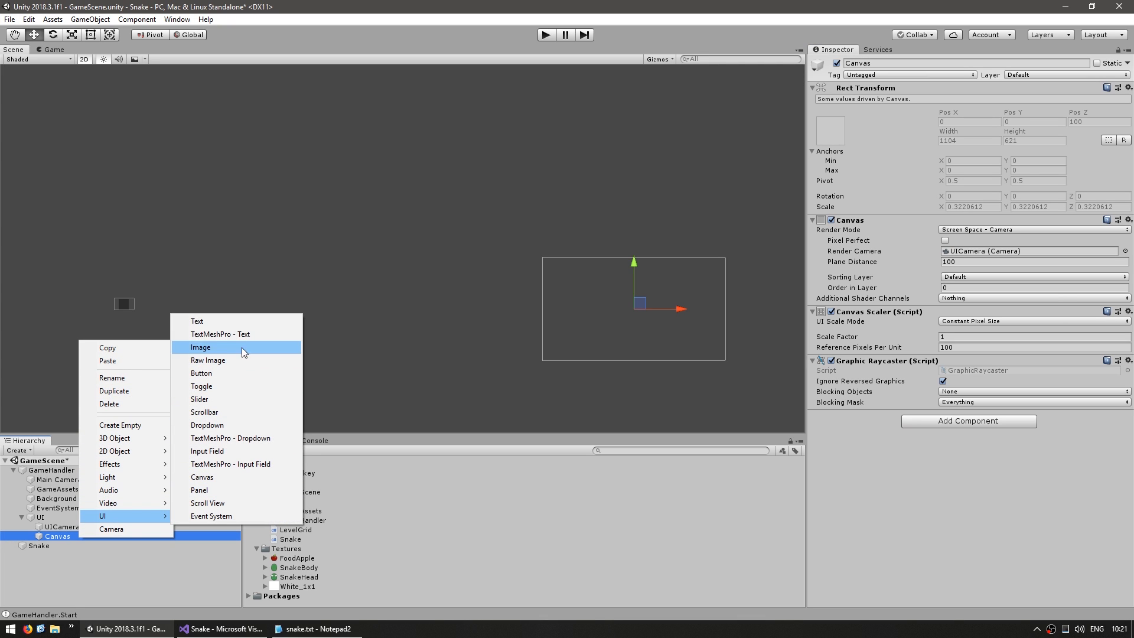
left_click(201, 346)
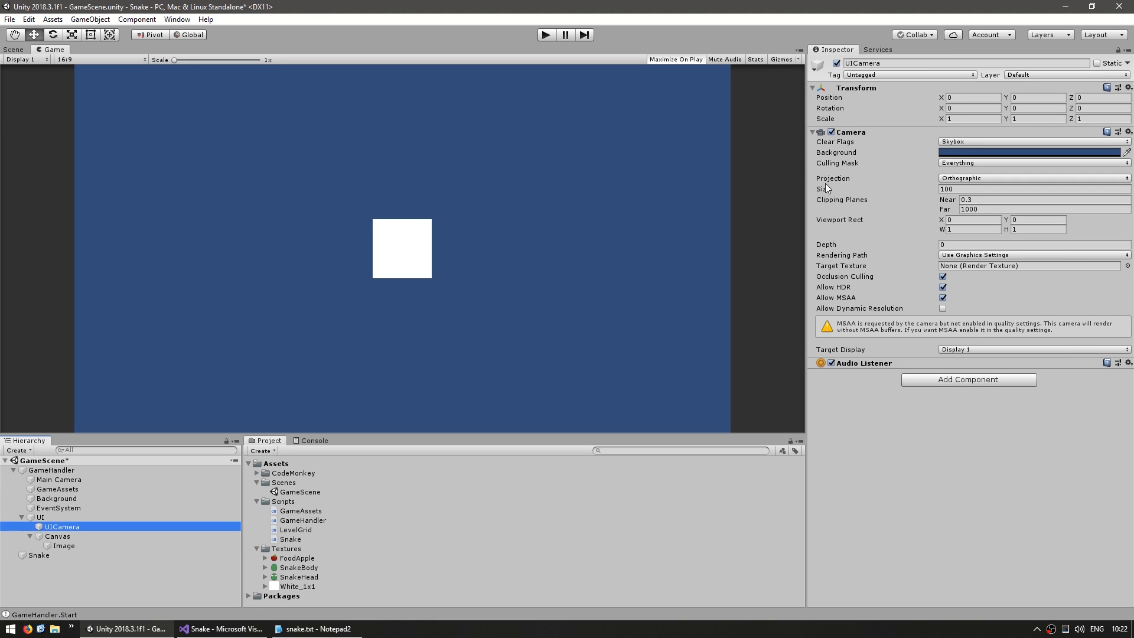
left_click(1030, 141)
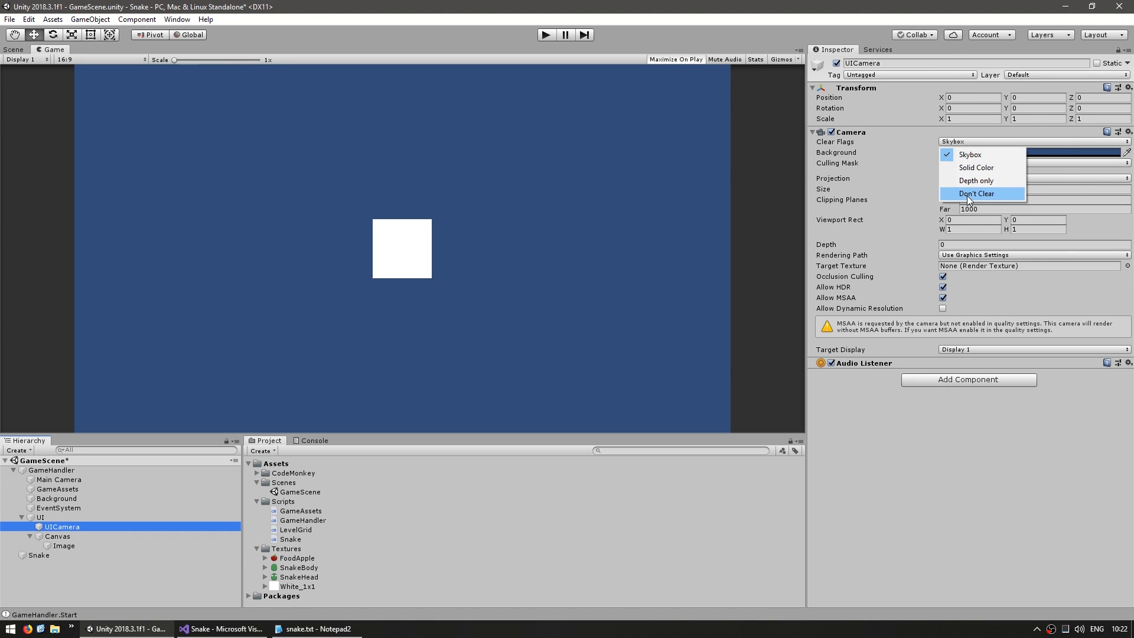
left_click(976, 192)
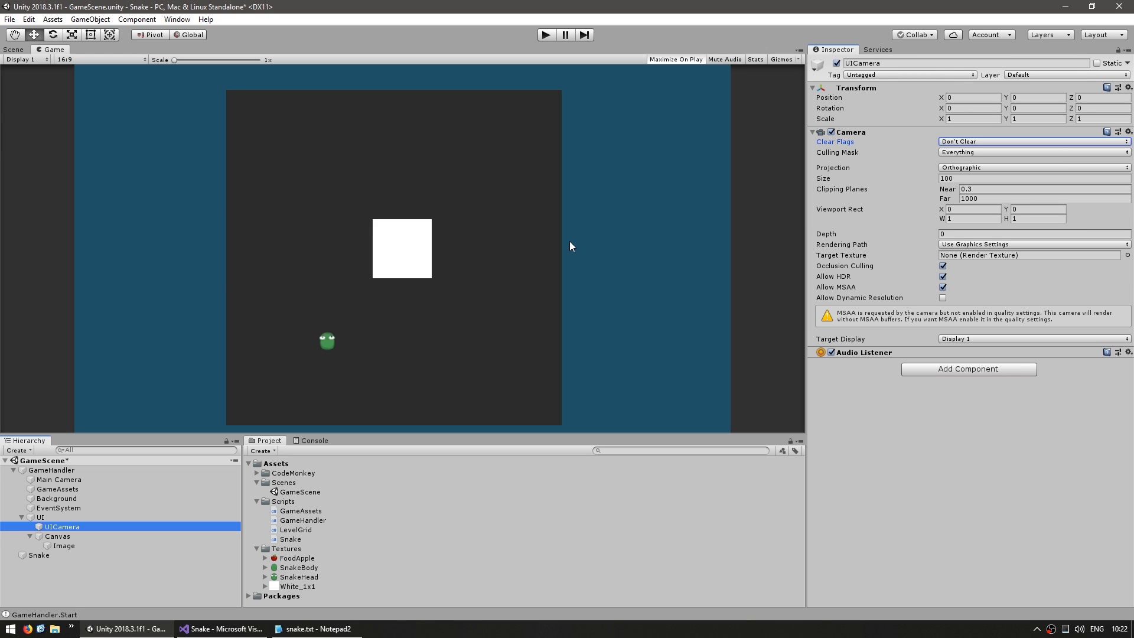
Set the Canvas Scaler to Scale With Screen Size at 1280×720, matched fully to height.
left_click(57, 536)
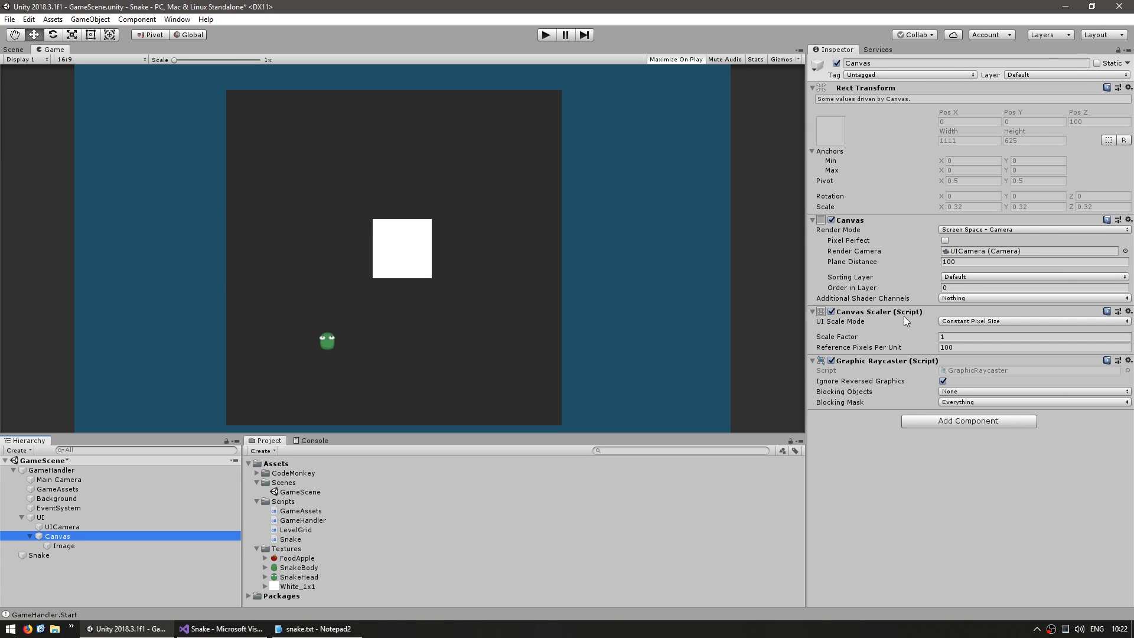
left_click(1033, 321)
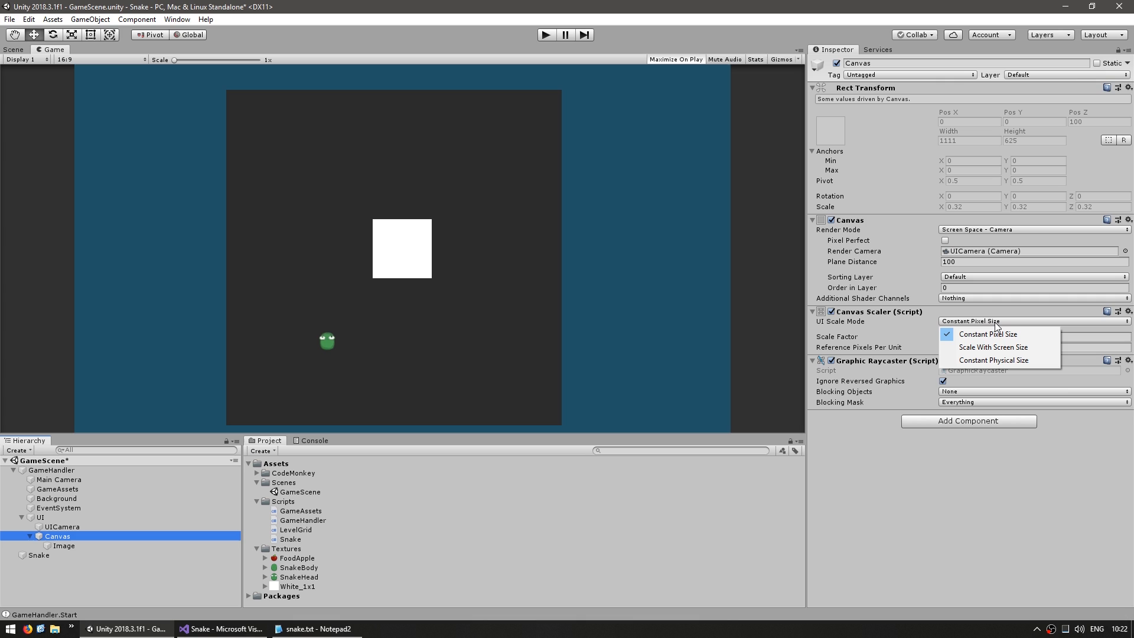
mouse_move(995, 347)
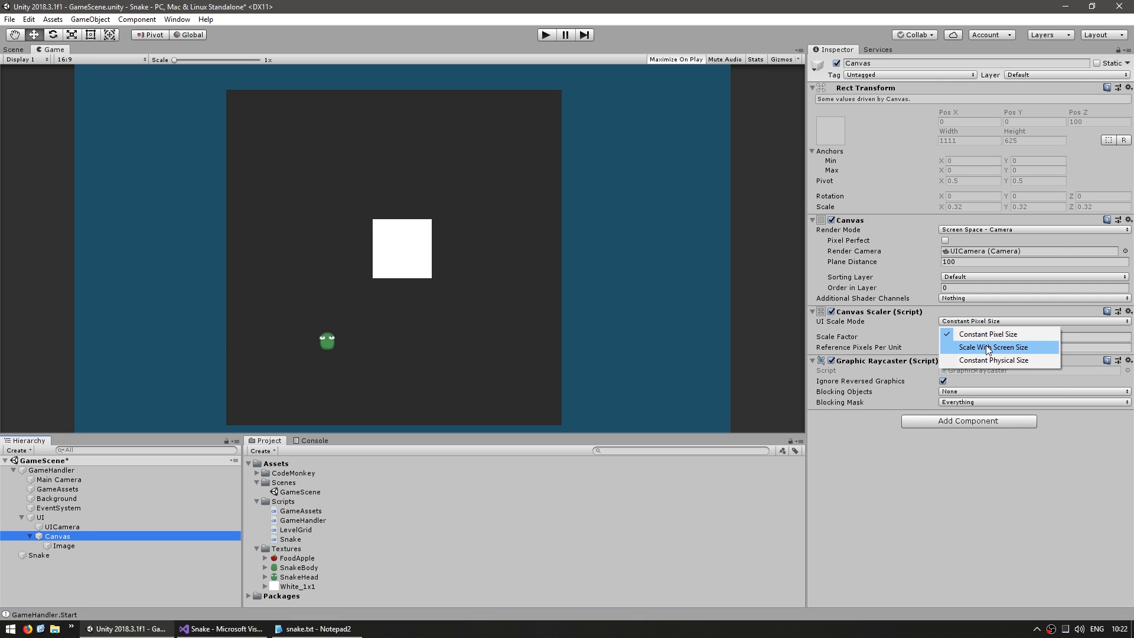
left_click(993, 347)
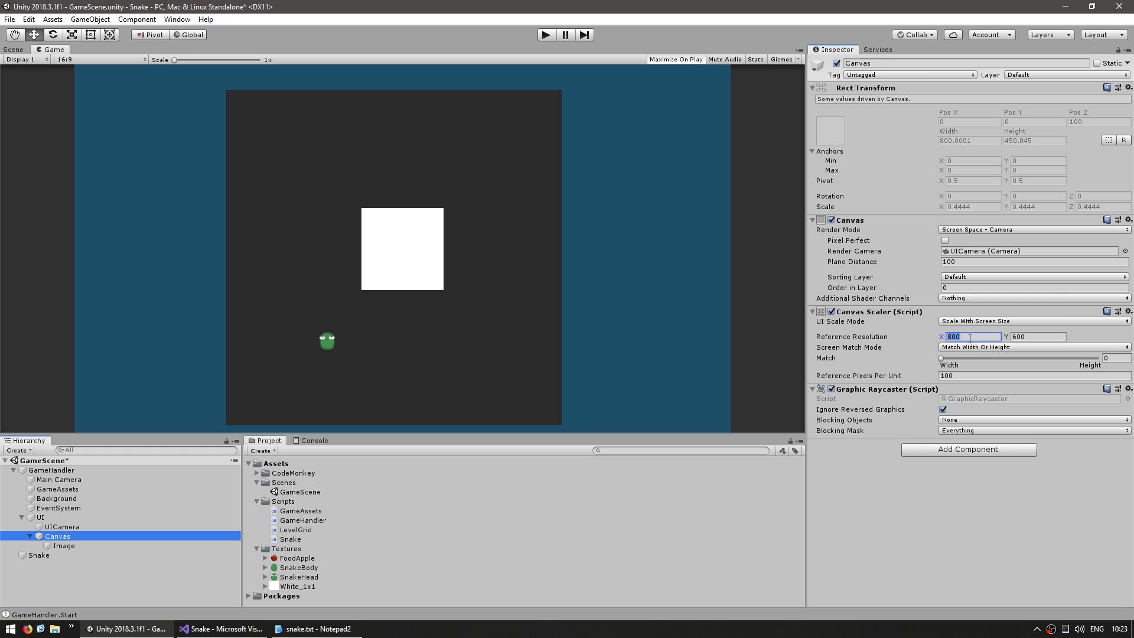
type("1280")
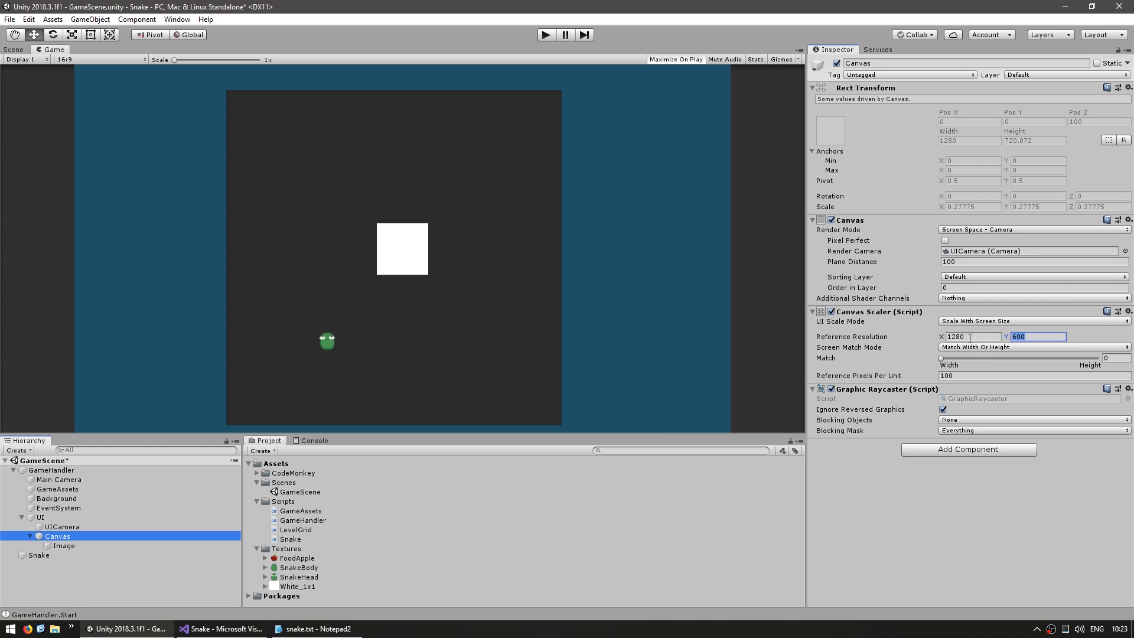
type("720")
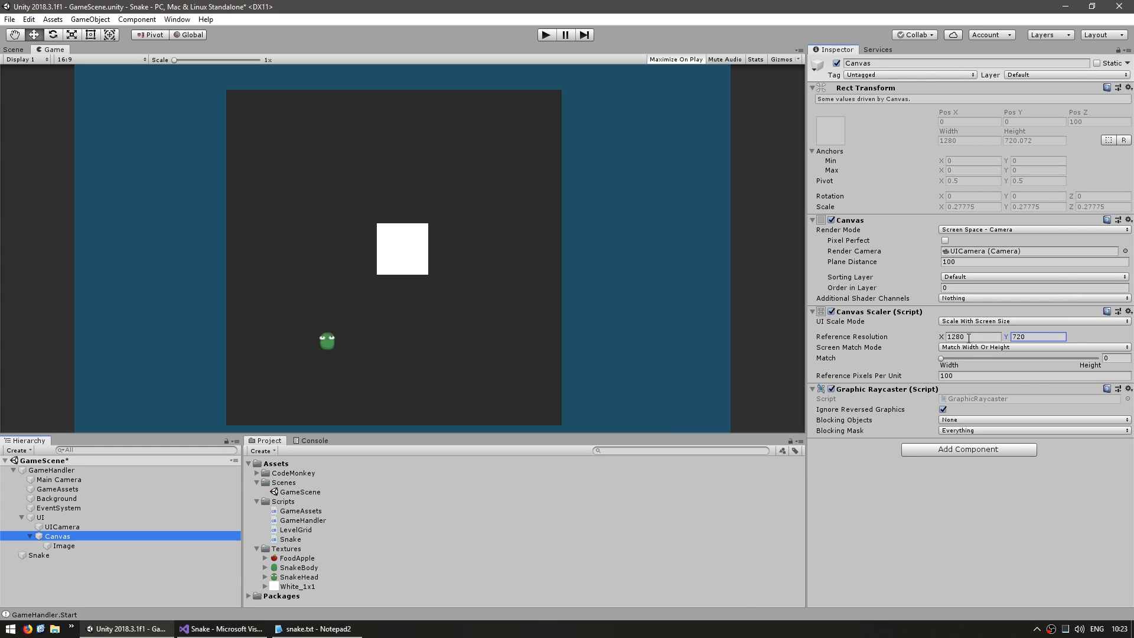
left_click_drag(941, 358, 1096, 358)
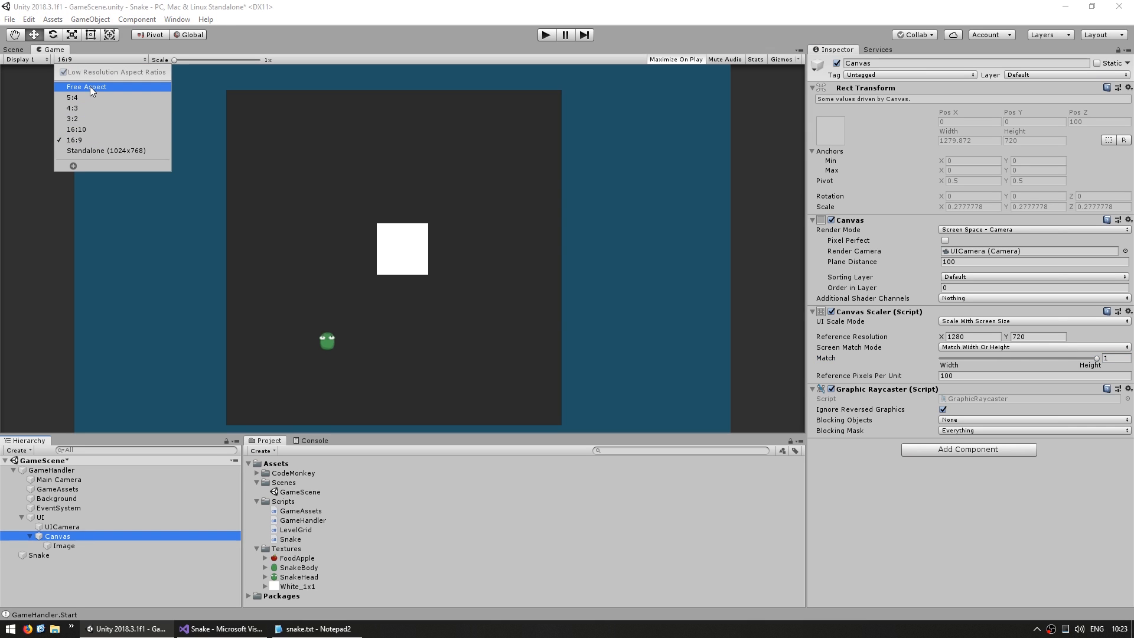
Check the Game view at Free Aspect and back at 16:9, then select the Image.
left_click(86, 86)
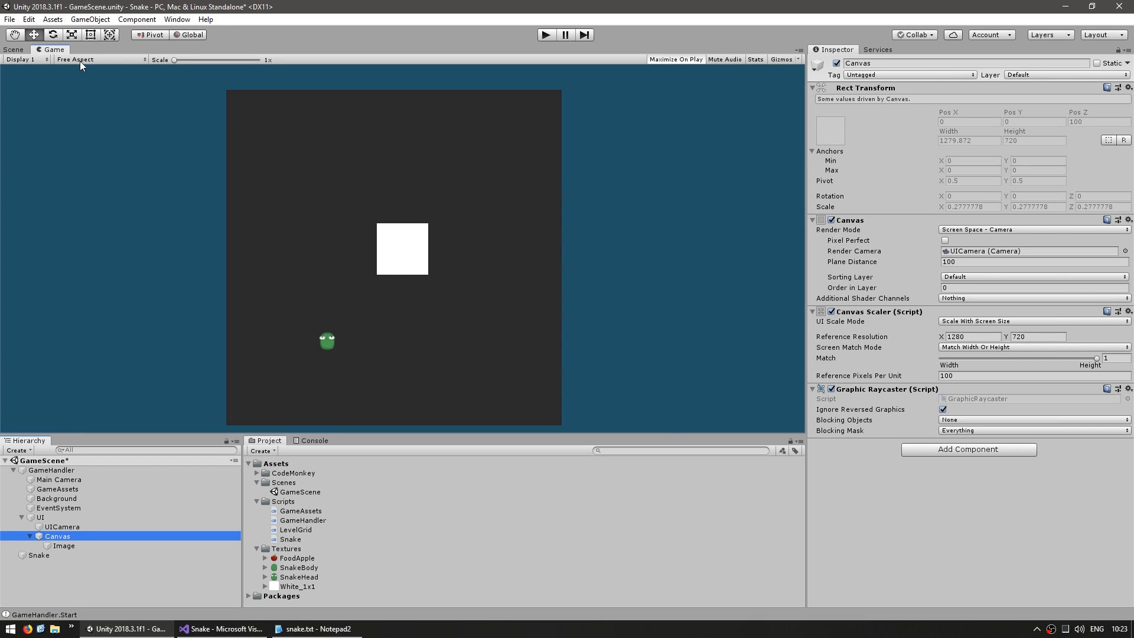
left_click(99, 59)
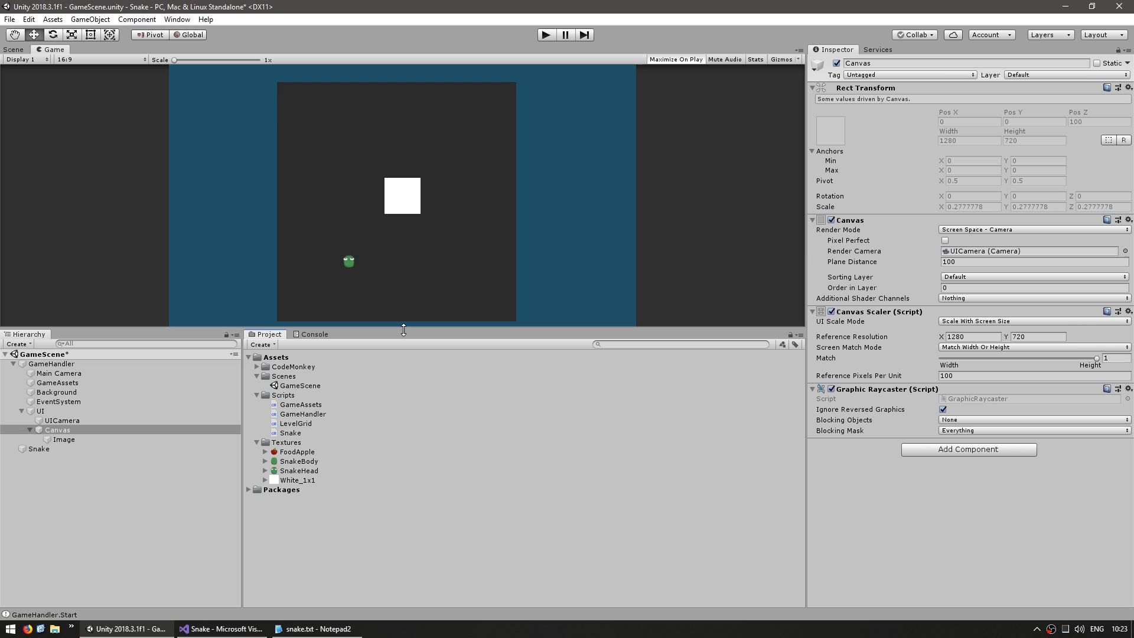
mouse_move(864, 381)
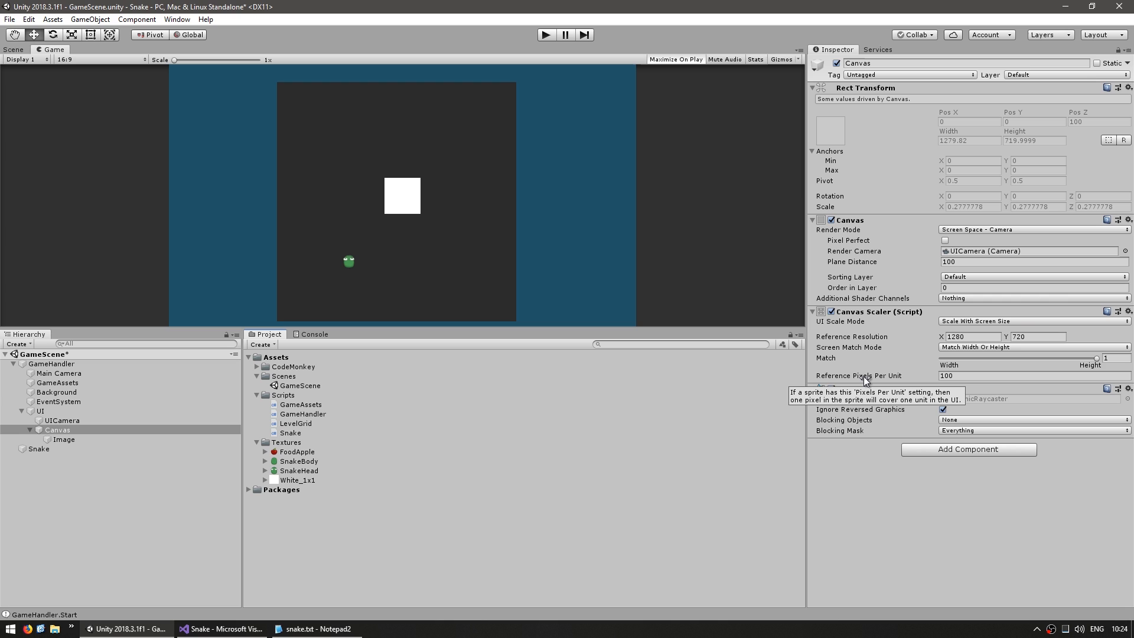
mouse_move(186, 534)
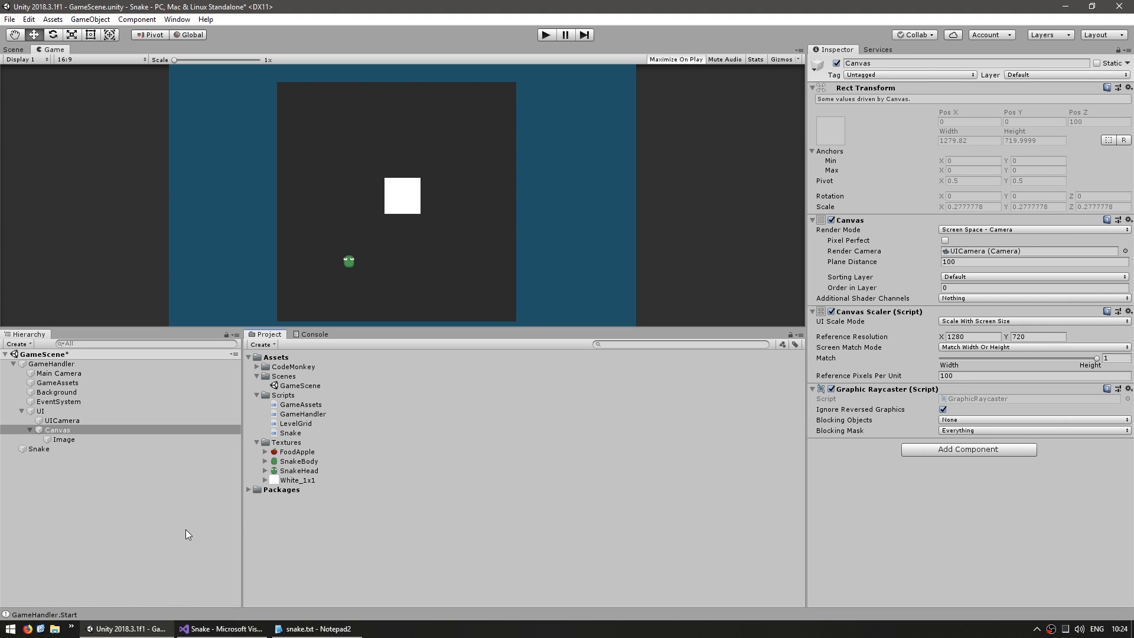
left_click(64, 440)
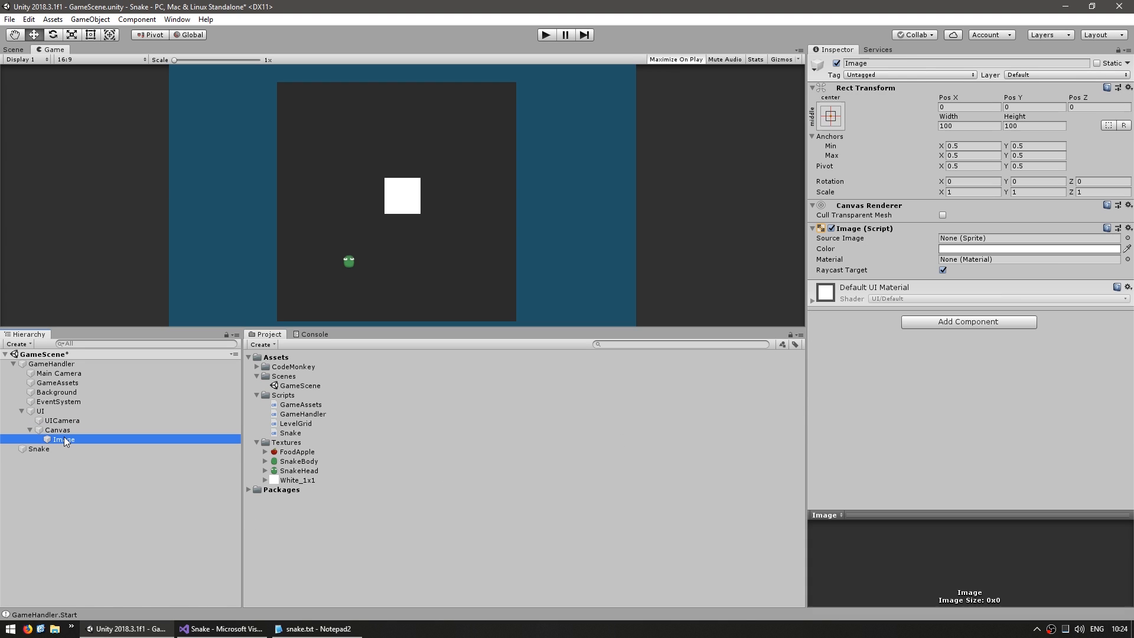
Replace the Image with an empty ScoreWindow under Canvas holding a Text child 'scoreText'.
right_click(57, 430)
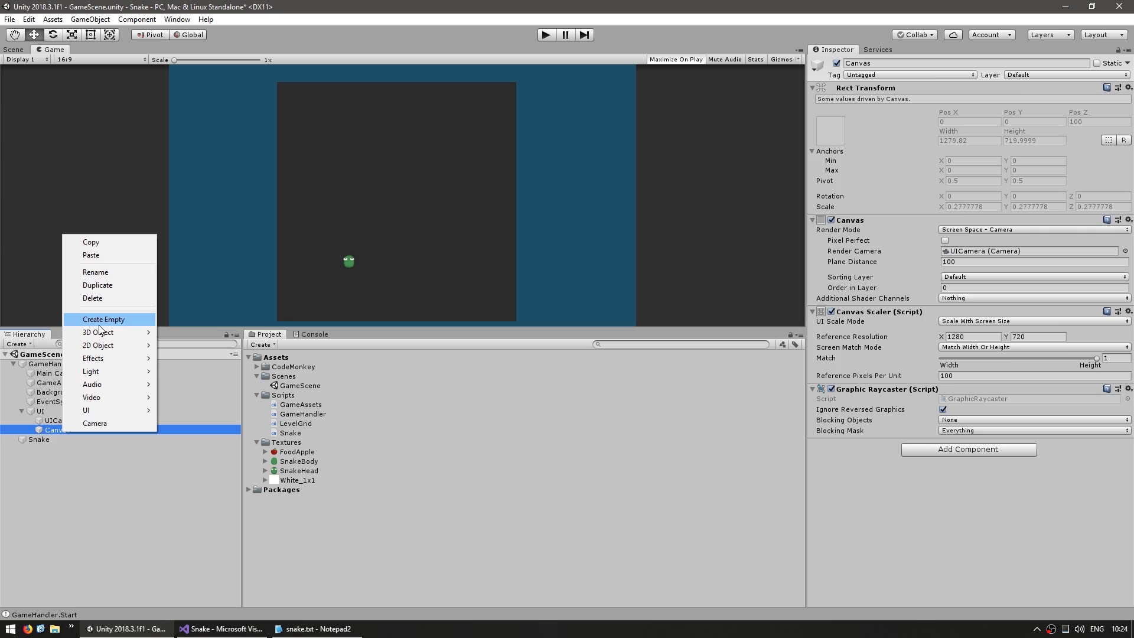
left_click(104, 319)
type("ScoreWindow")
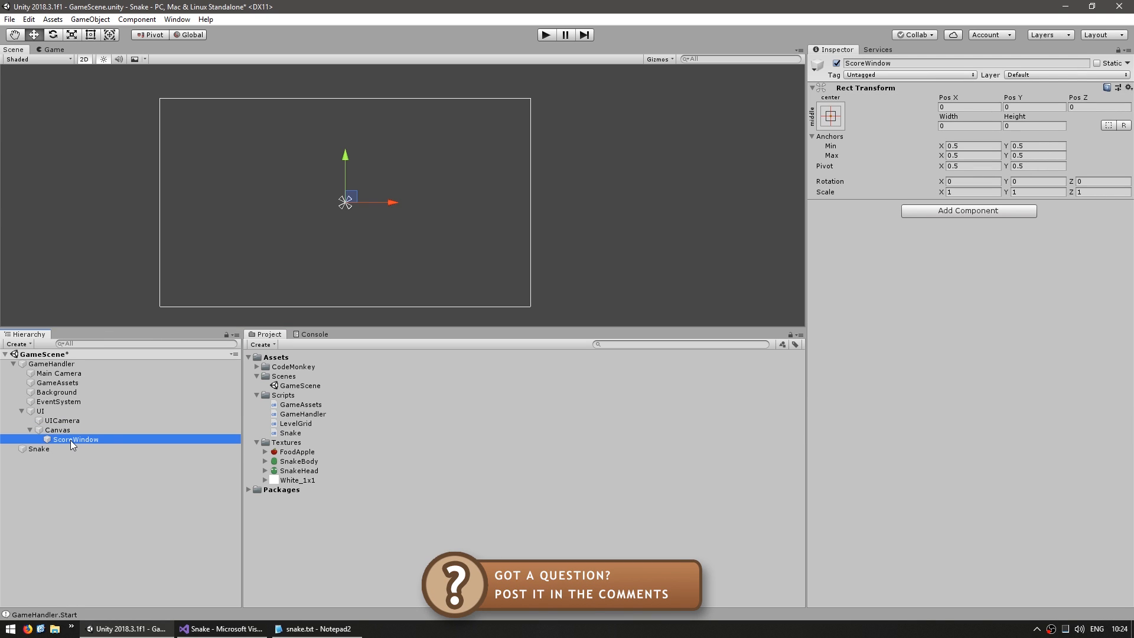
right_click(76, 440)
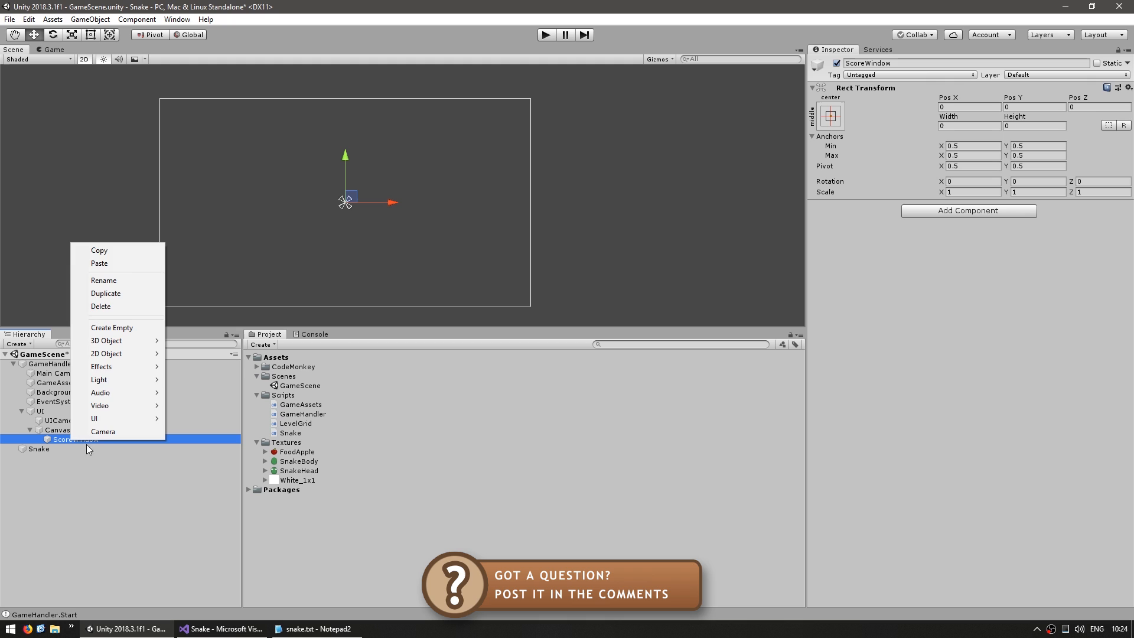
mouse_move(98, 418)
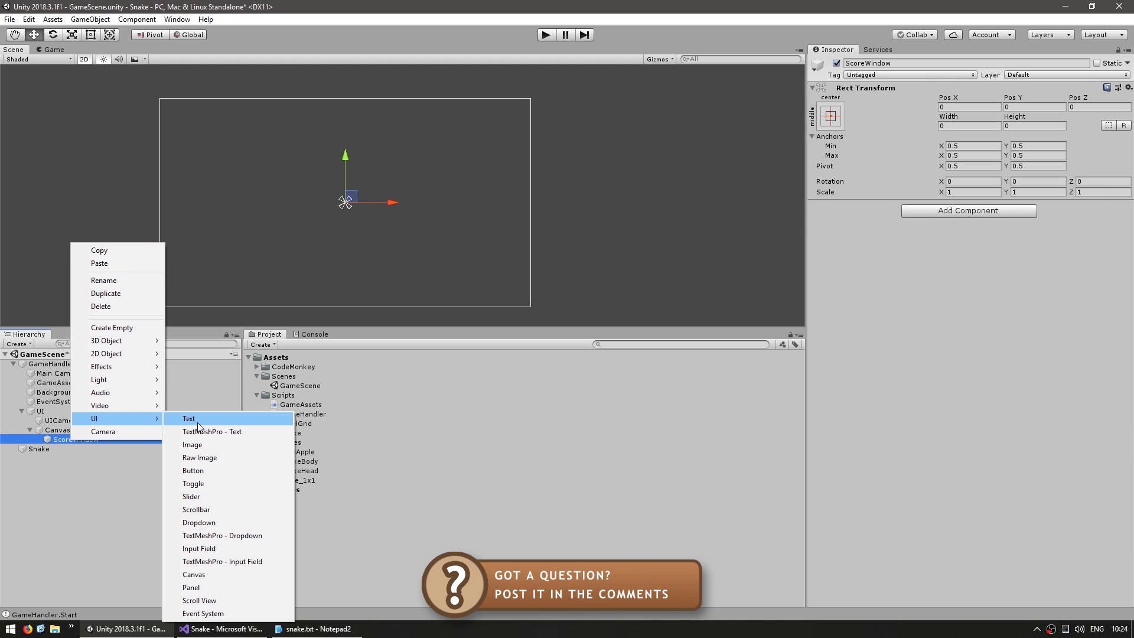
left_click(188, 418)
type("scoreText")
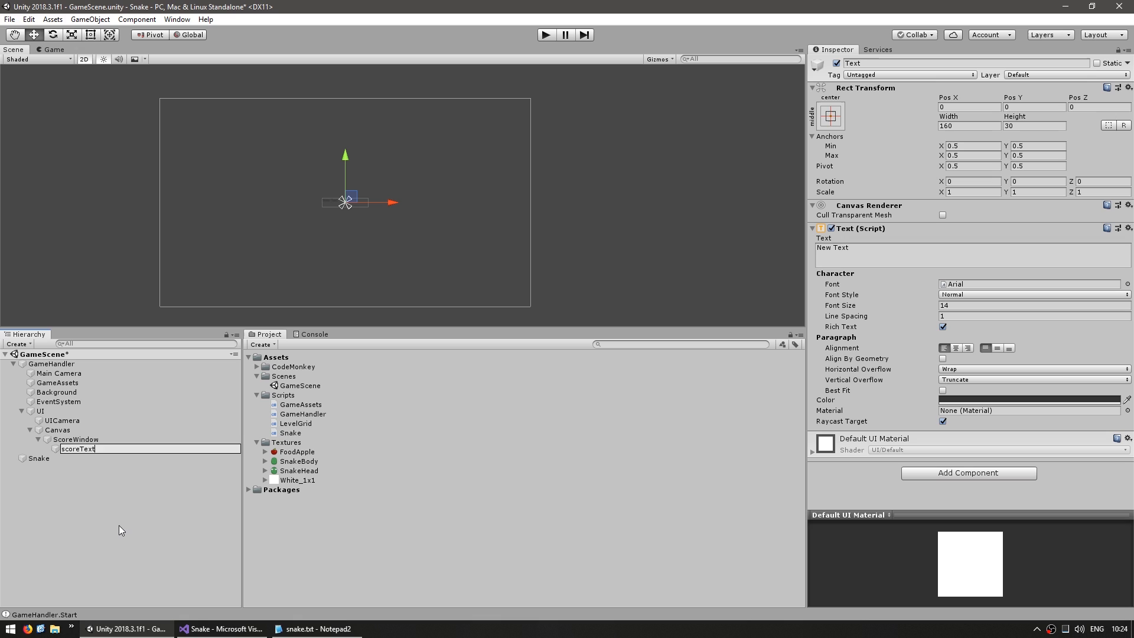
Make scoreText read 1000 in bold green with an Outline, moved to the top of the board.
left_click(1034, 294)
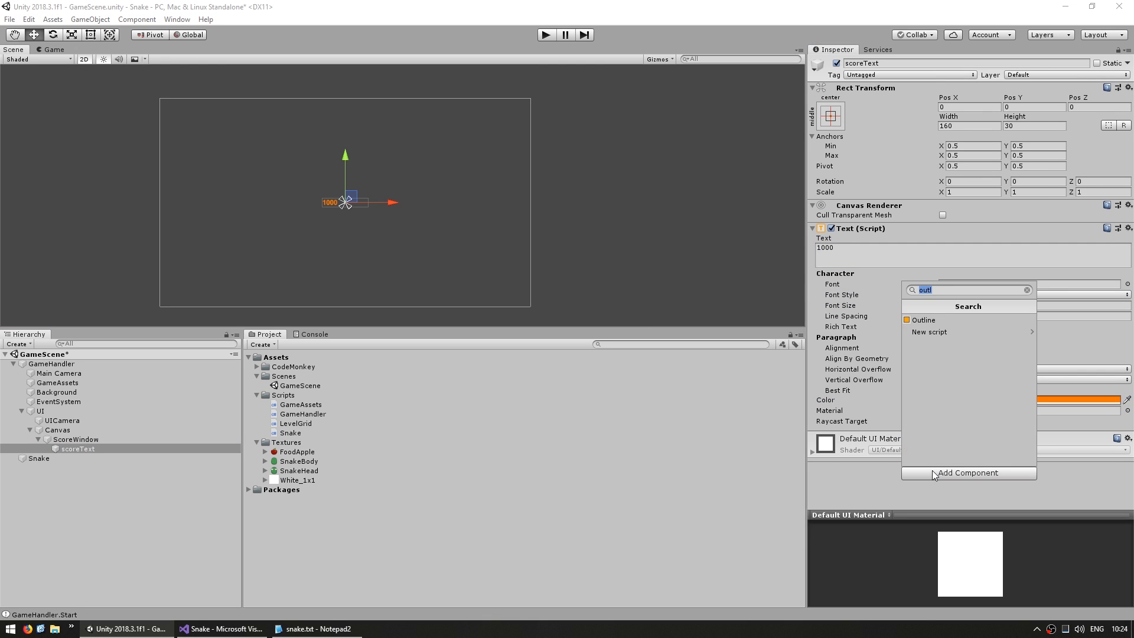
left_click(923, 320)
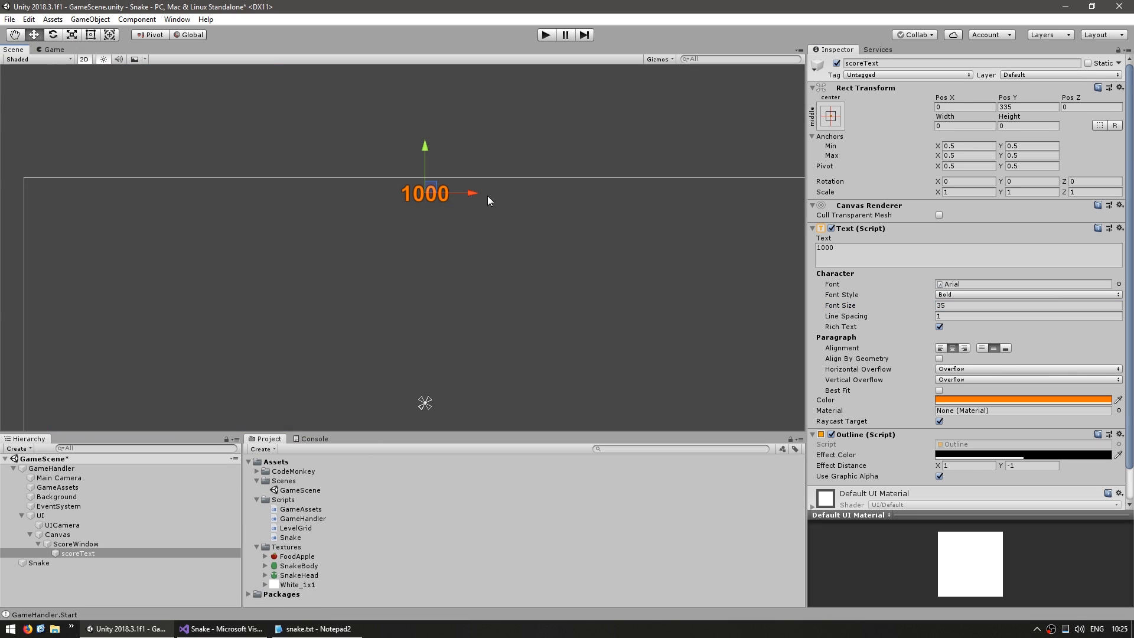
left_click(53, 50)
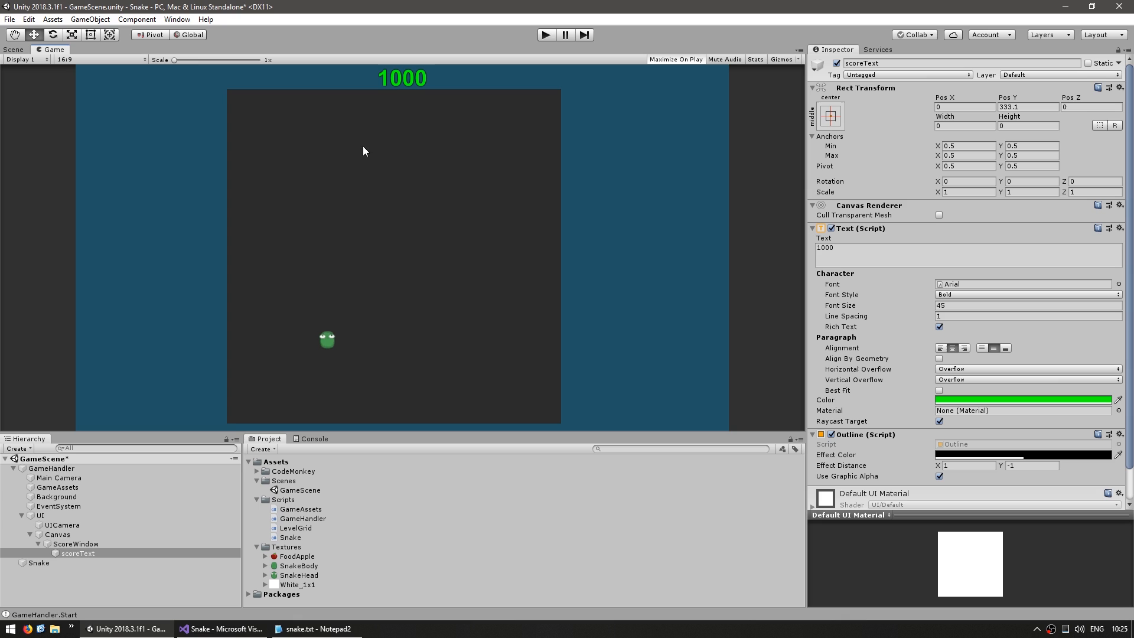
mouse_move(416, 228)
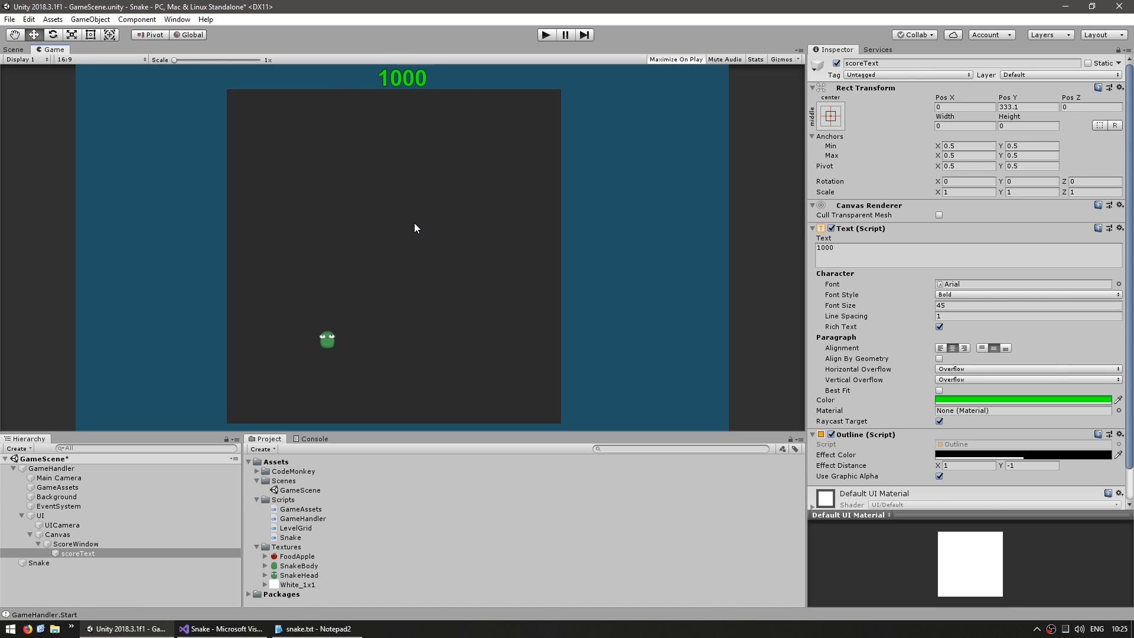
Write Awake in ScoreWindow.cs: scoreText = transform.Find("scoreText").GetComponent<Text>();.
right_click(283, 500)
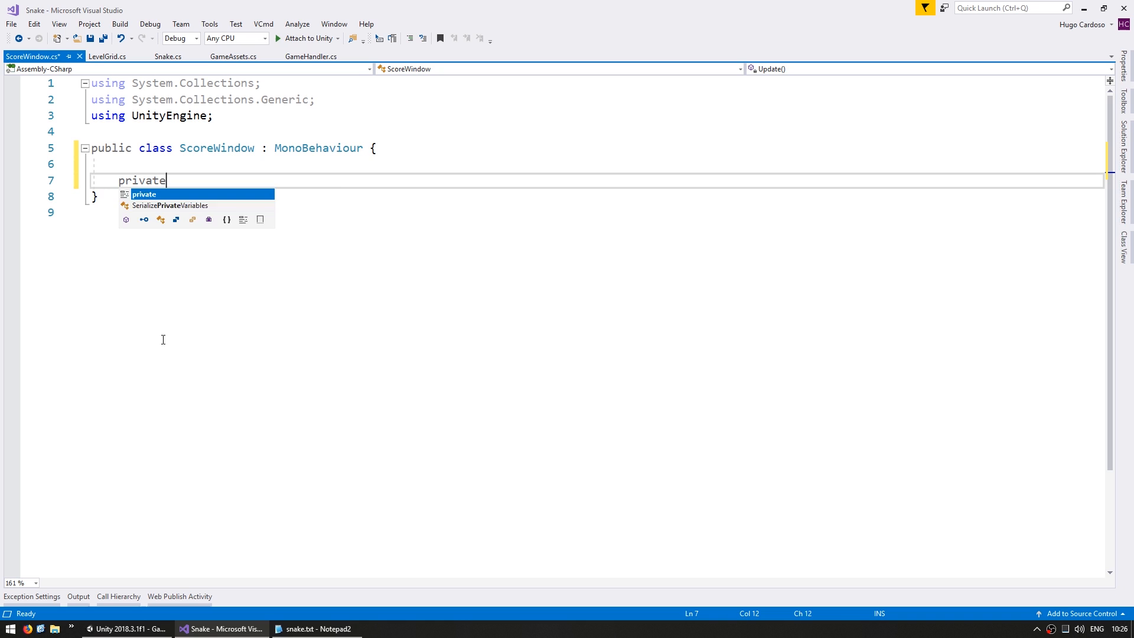
type("void Awake() {")
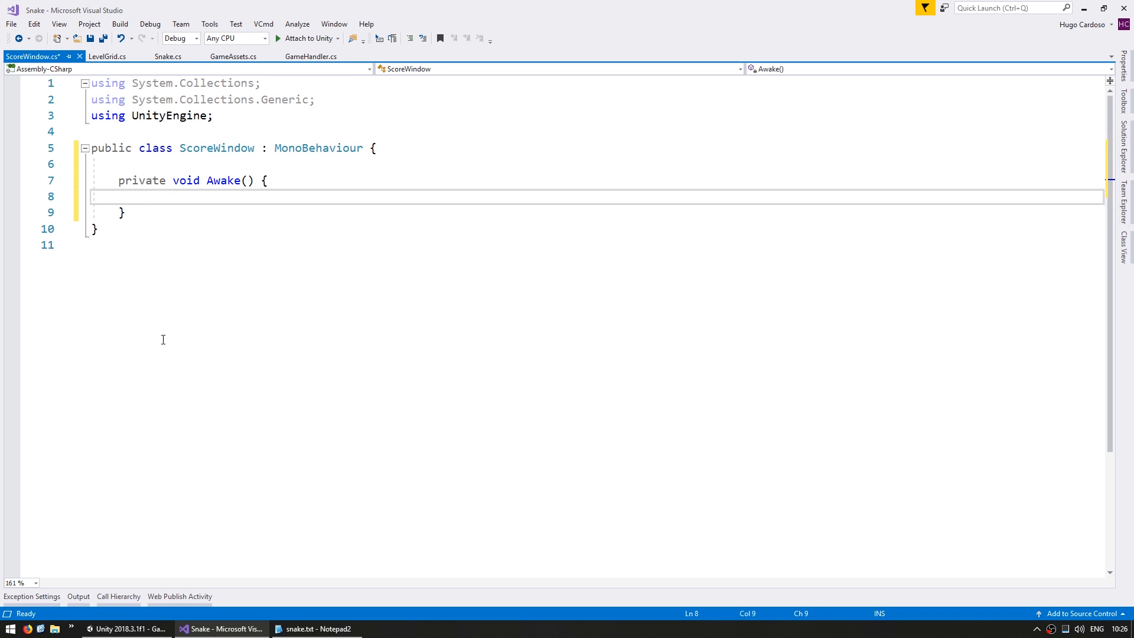
type("private Text scoreText;")
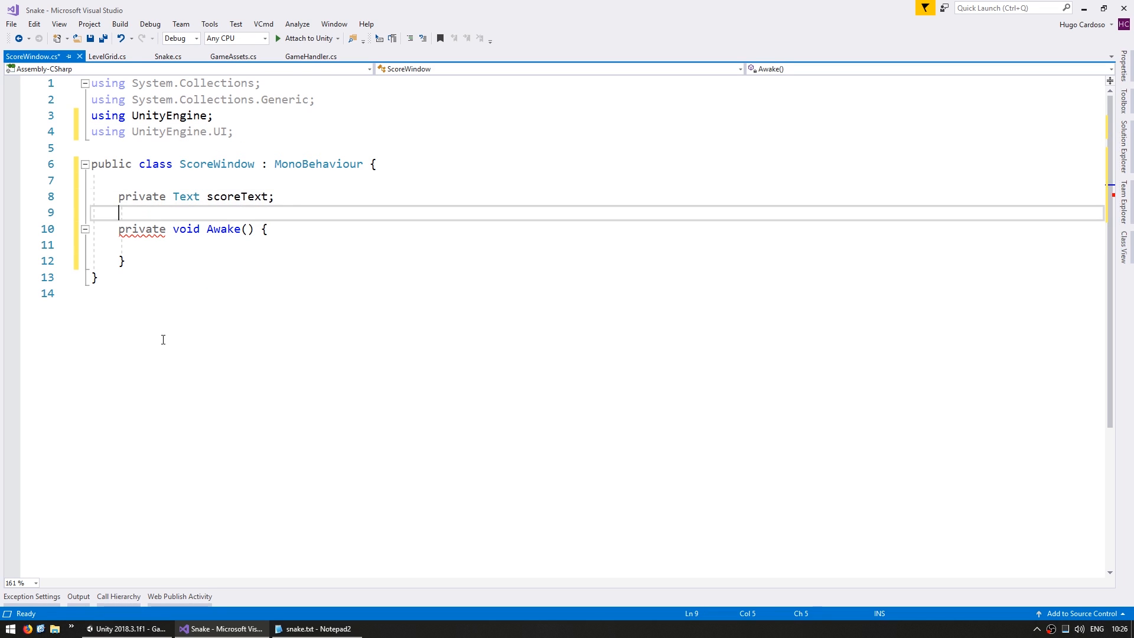
type("scoreText = transform.Find(\"scoreText\").get;")
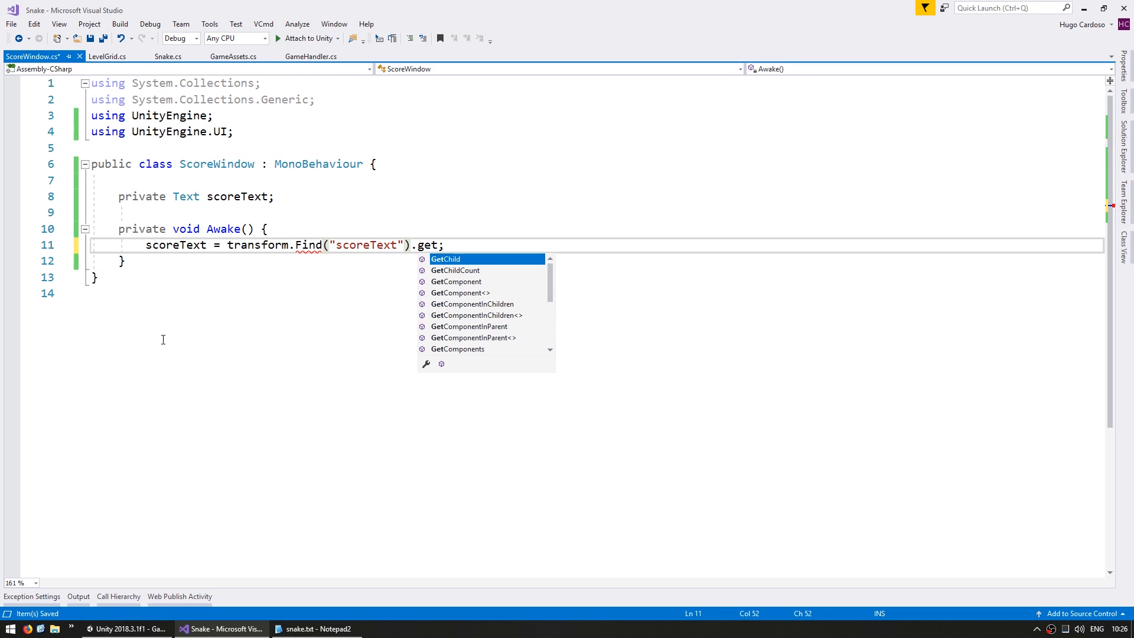
type("GetComponent<Text>()")
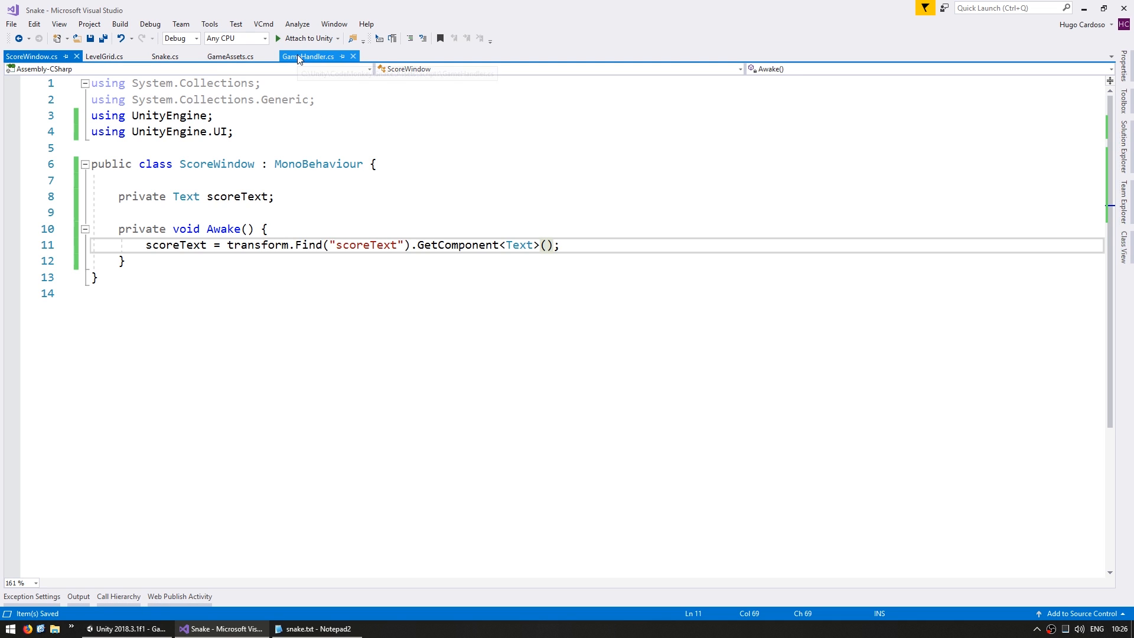
Declare a private static GameHandler instance field in GameHandler.cs, set in Awake.
left_click(309, 57)
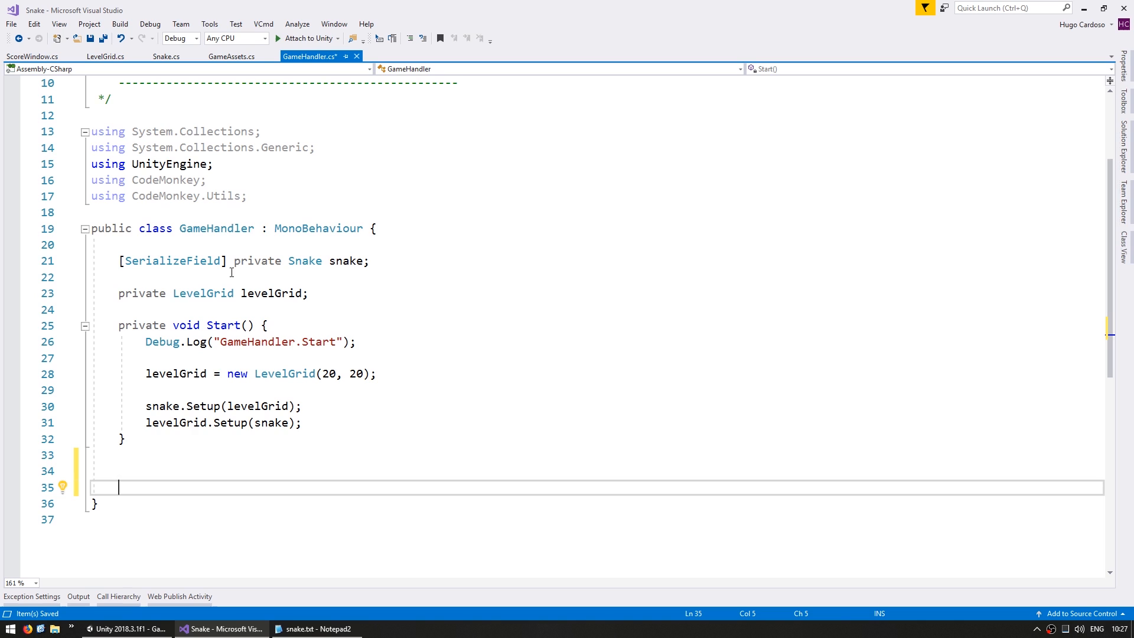
type("private st")
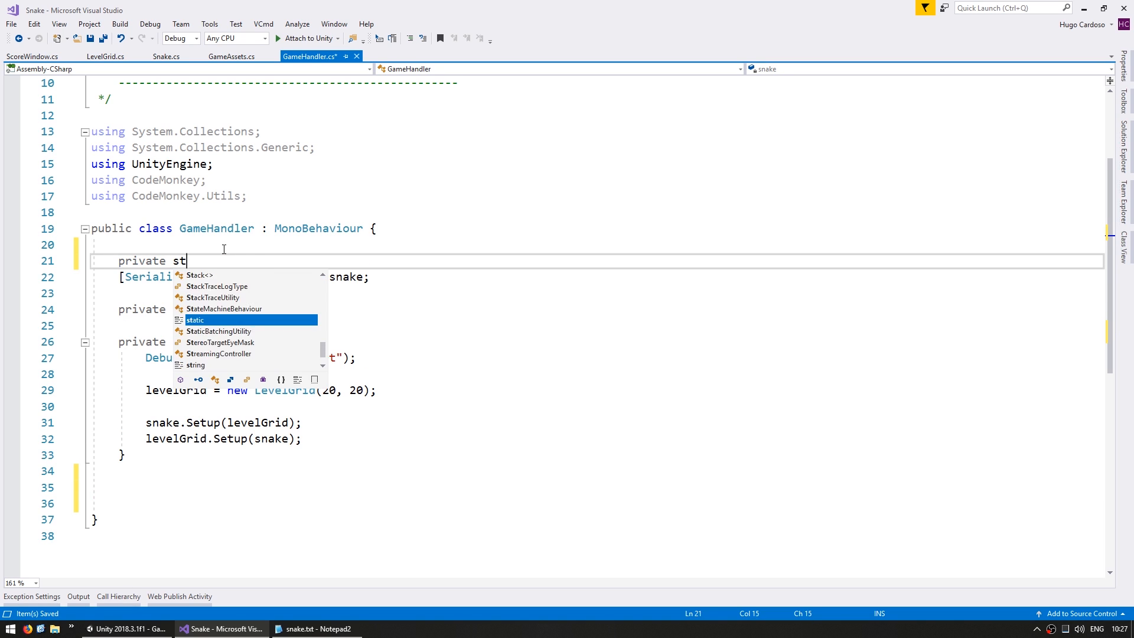
type("atic GameHandler ins")
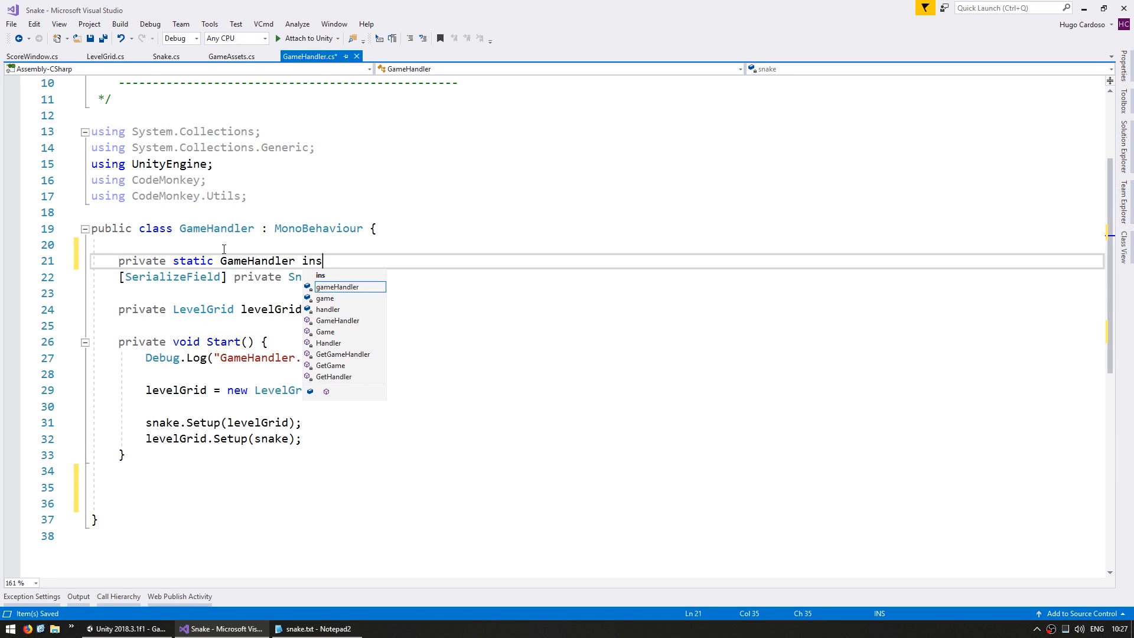
type("tance;")
type("instance =")
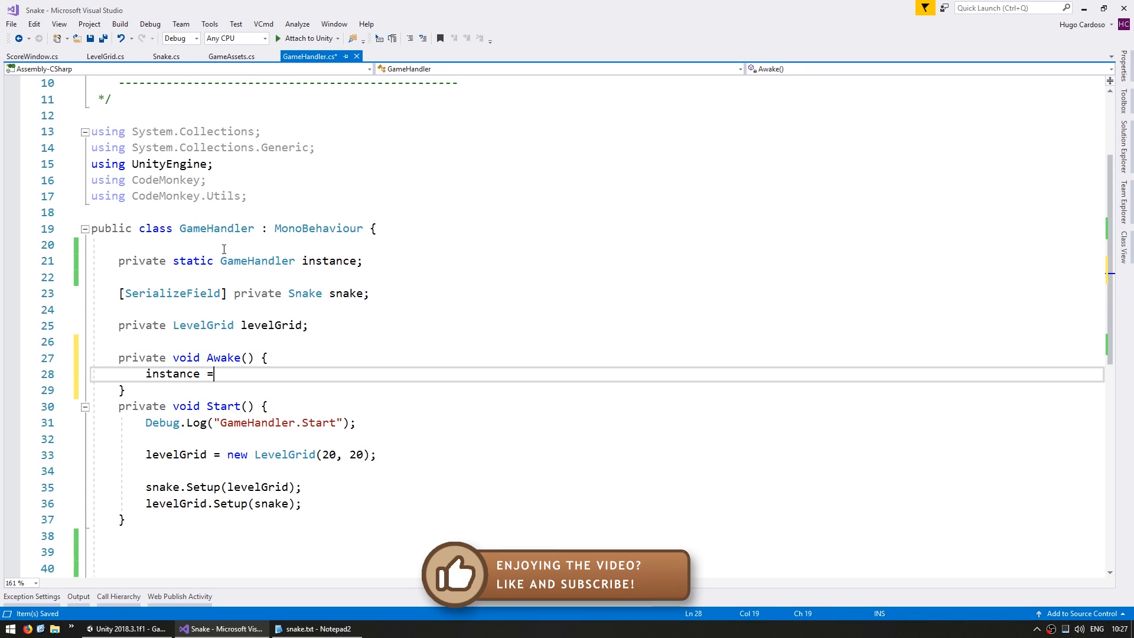
Add a static int score with a public static GetScore accessor and AddScore raising it by 100.
type("private s")
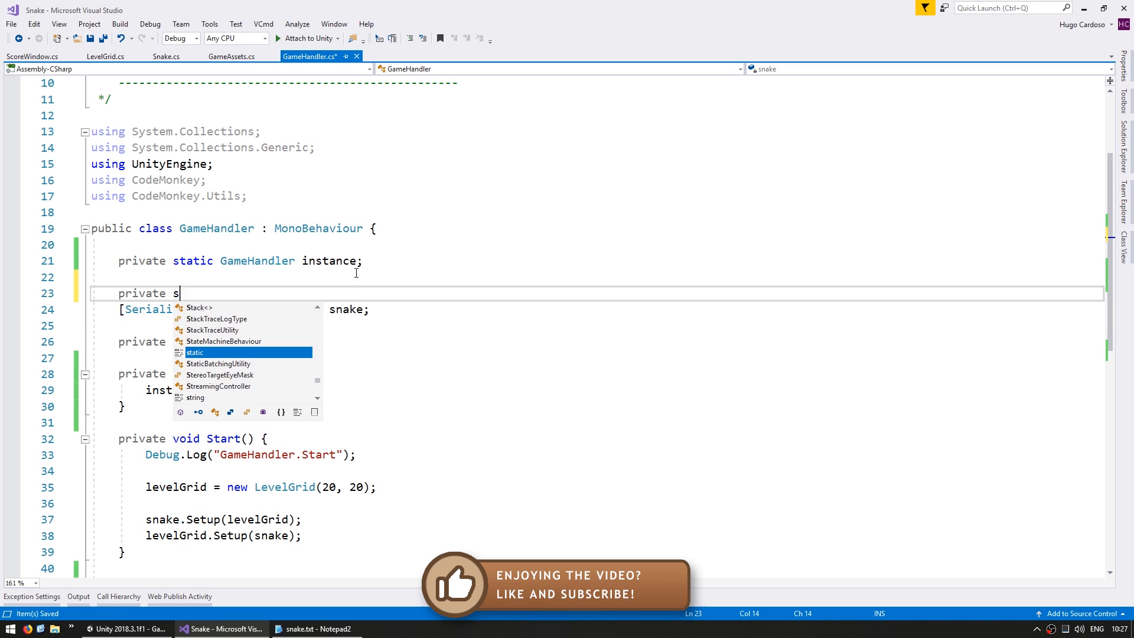
type("tatic int score;")
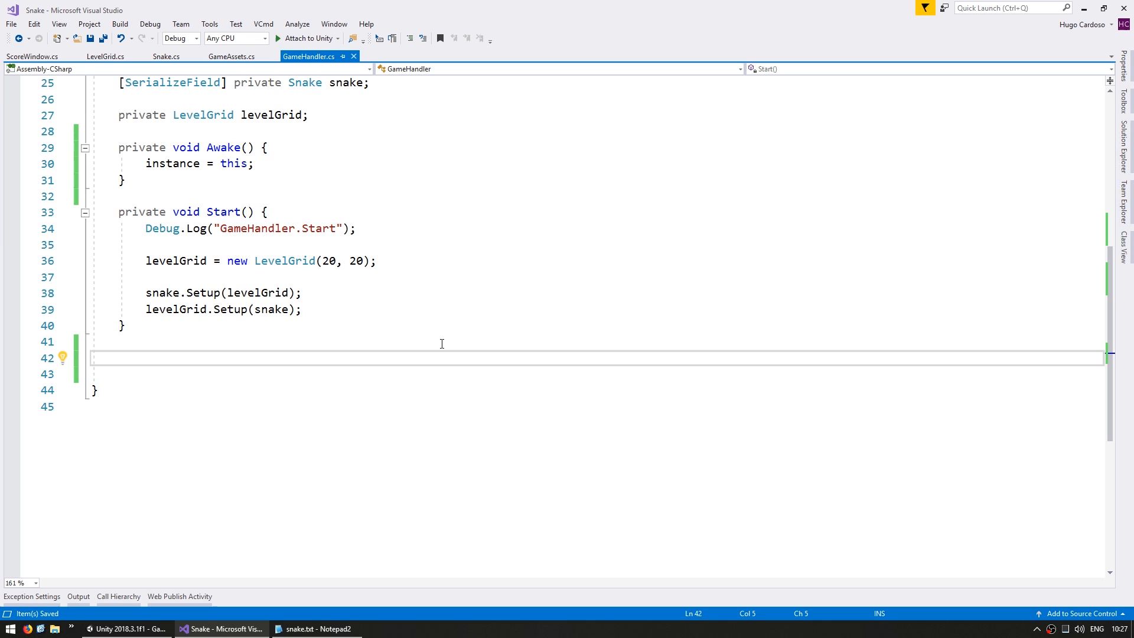
type("public static int GetScore() {")
type("return score;")
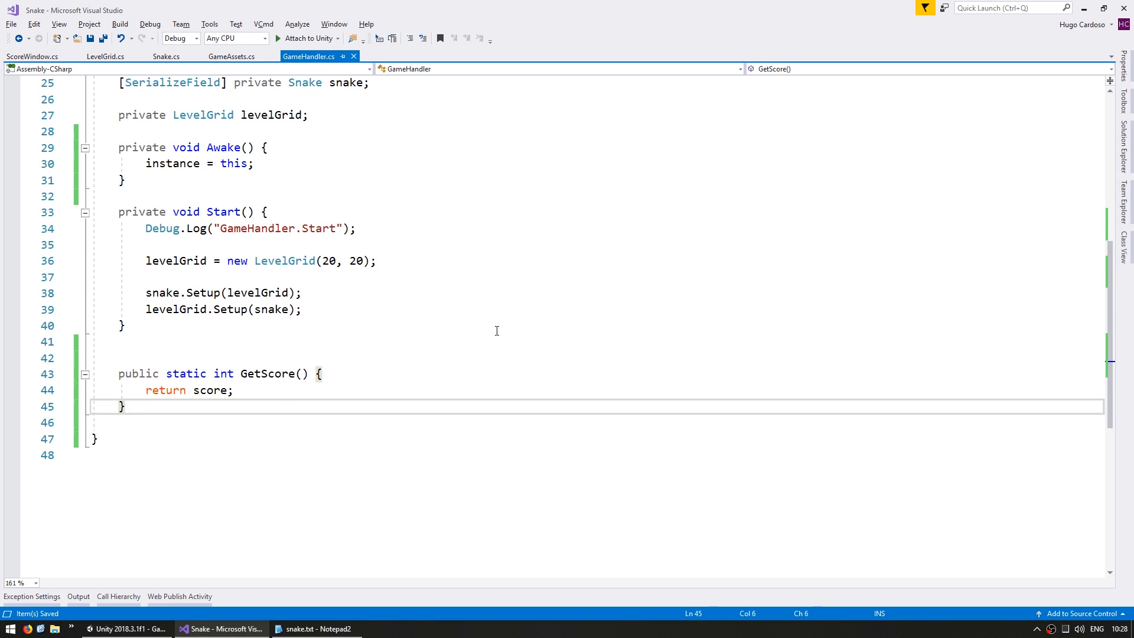
type("public static void AddScore() {")
left_click(596, 455)
type("score += 100;")
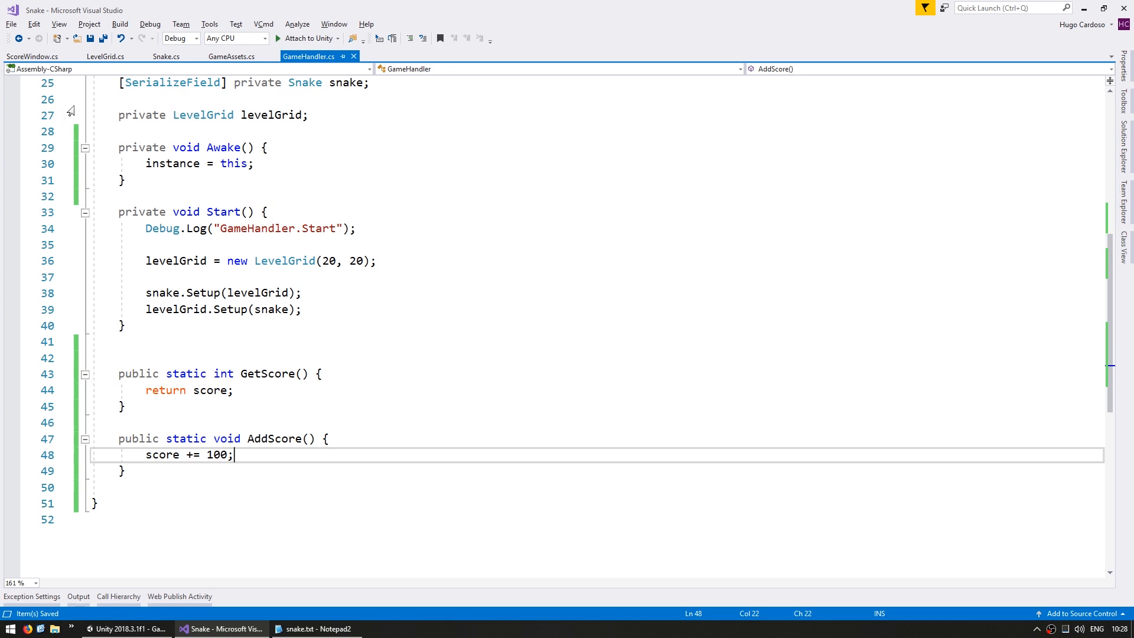
Add Update to ScoreWindow.cs setting scoreText.text = GameHandler.GetScore().ToString(), then play the game.
left_click(32, 57)
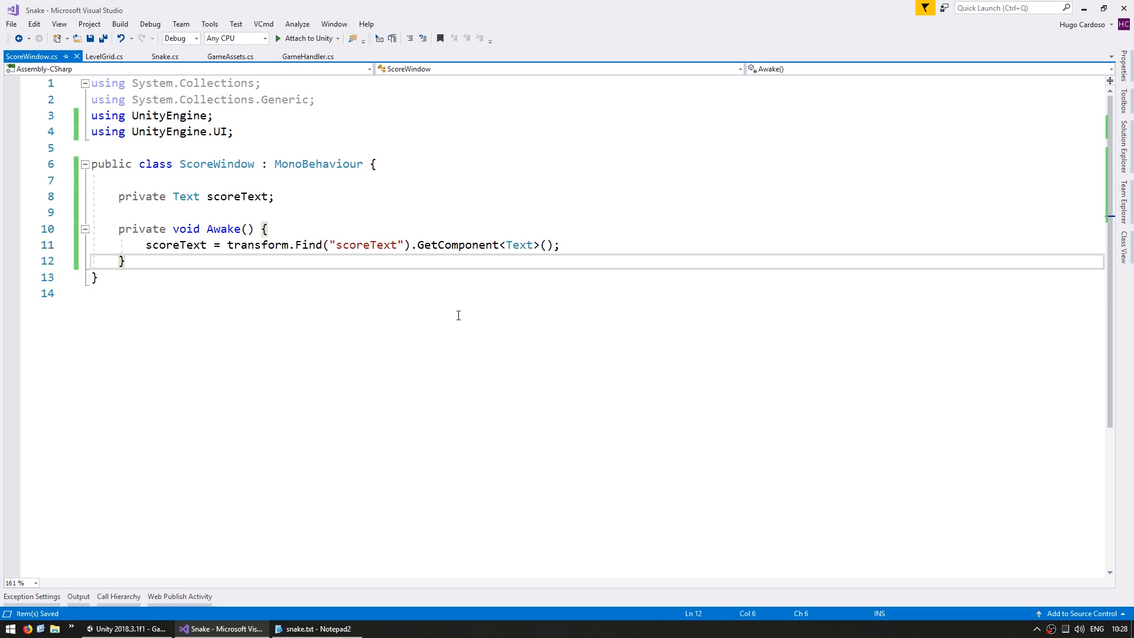
type("private void Update() {")
type("sc")
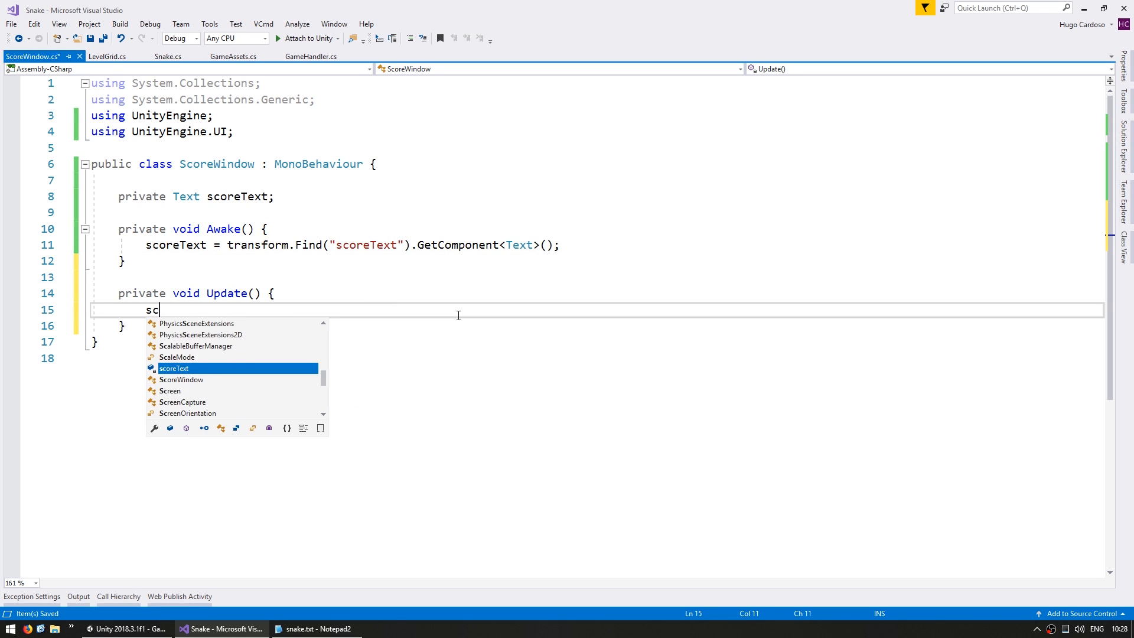
type("oreText.text =")
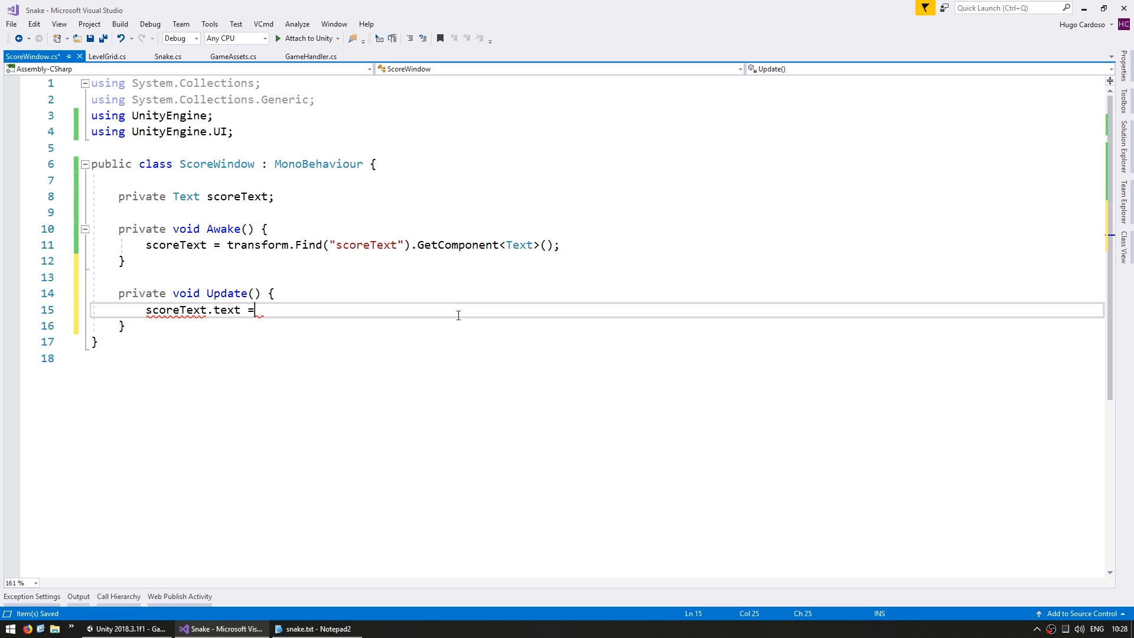
type("GameHandler")
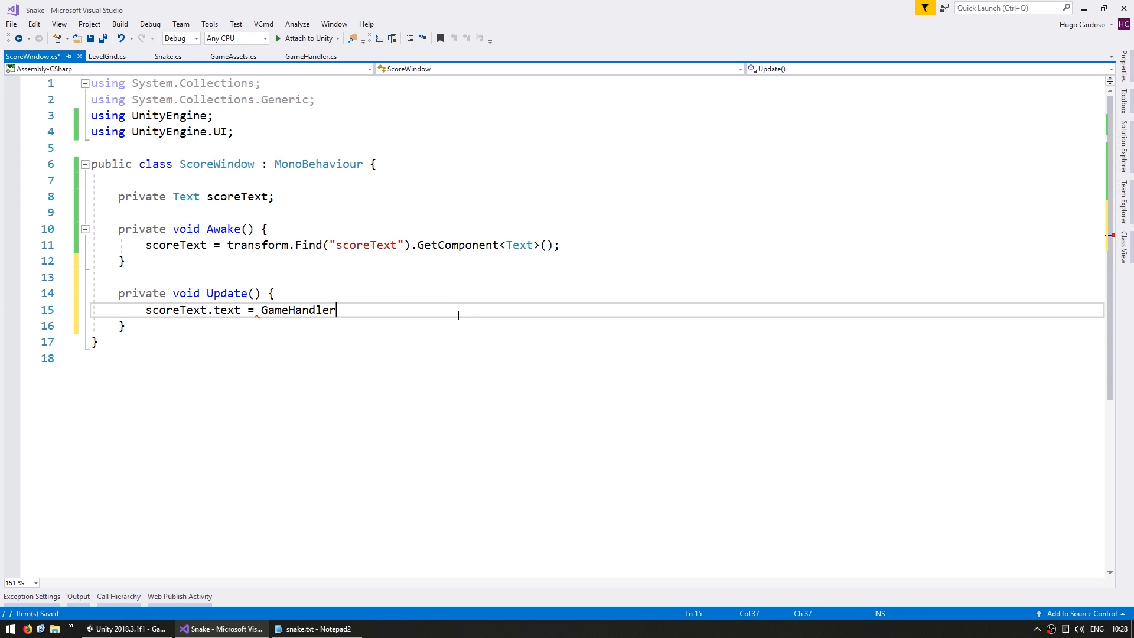
type(".GetScore();")
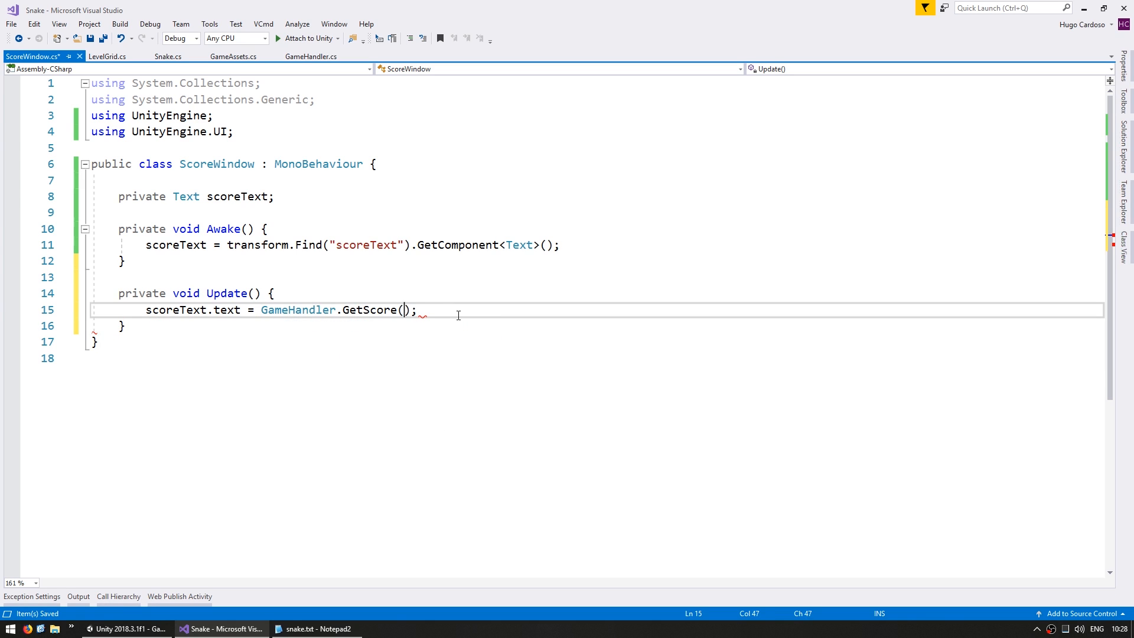
type(".ToString()")
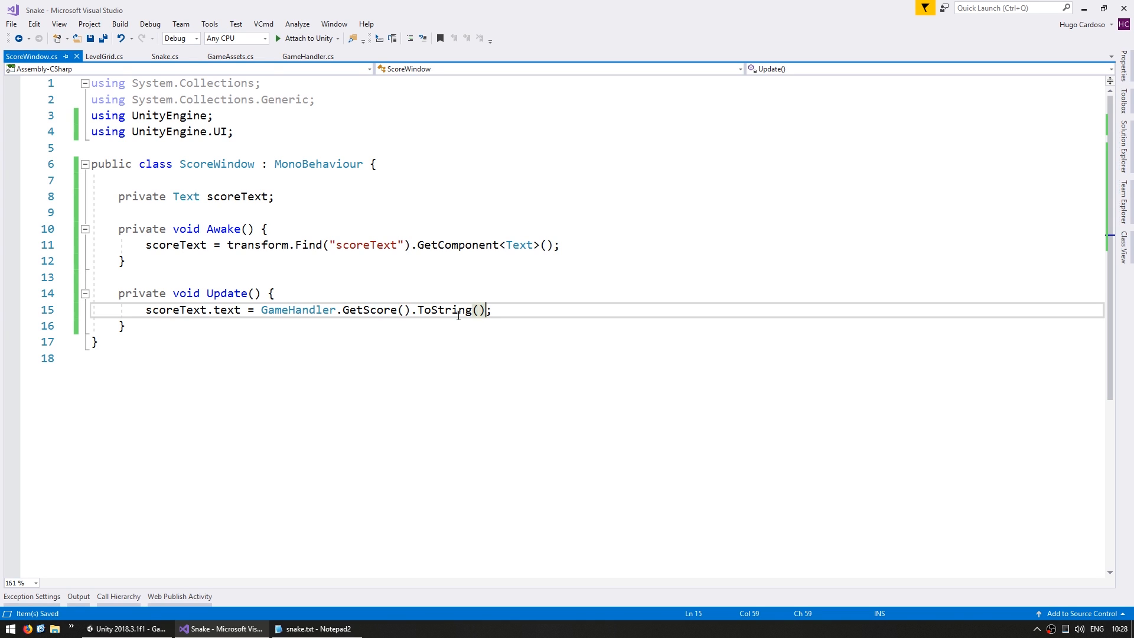
left_click(94, 627)
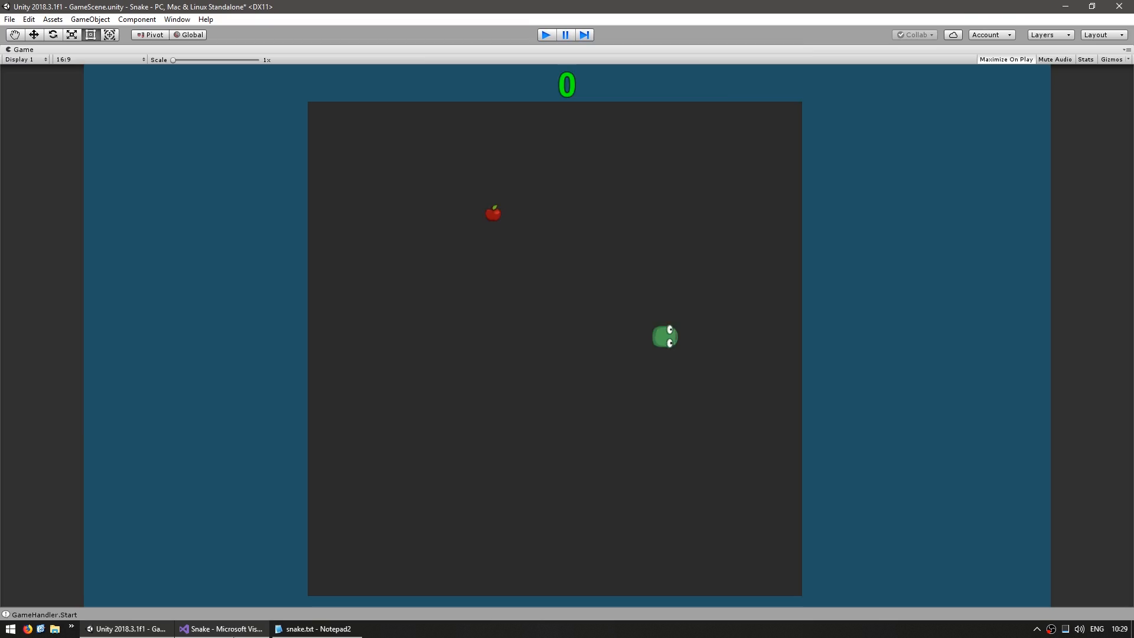
Call GameHandler.AddScore() after SpawnFood() in LevelGrid's TrySnakeEatFood, then play again.
left_click(220, 628)
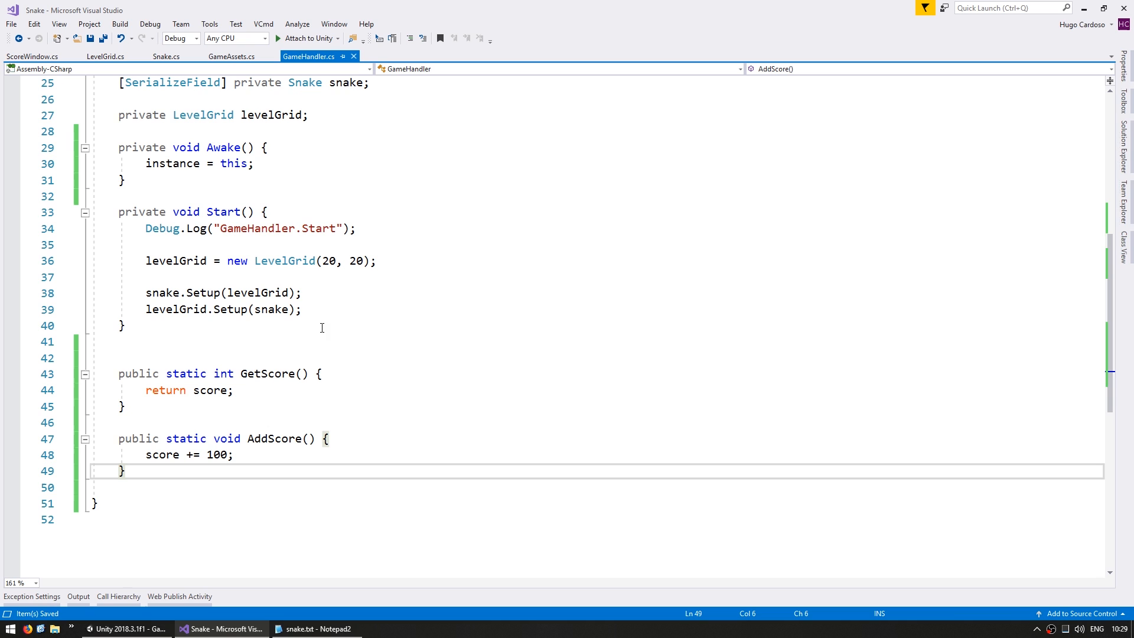
mouse_move(57, 137)
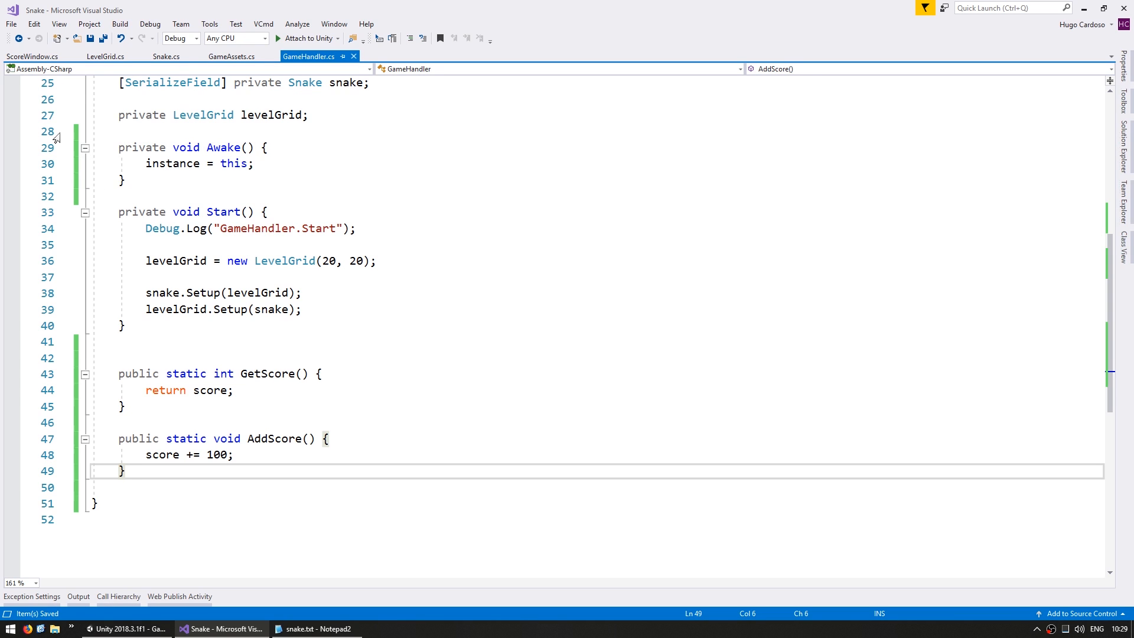
left_click(105, 56)
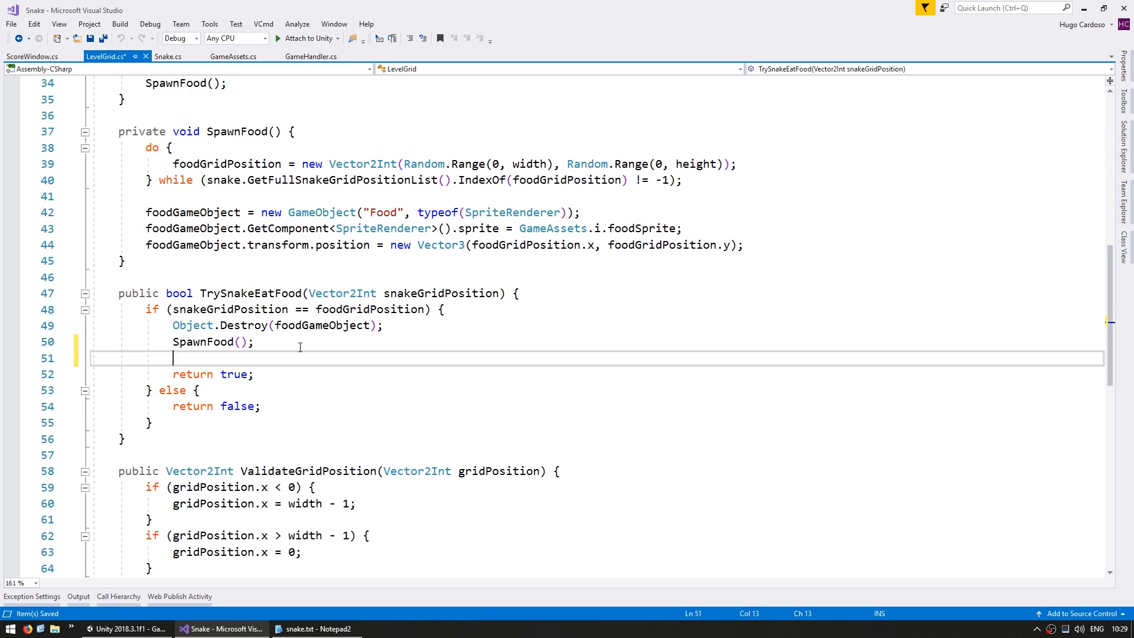
type("GameHandler.AddScore();")
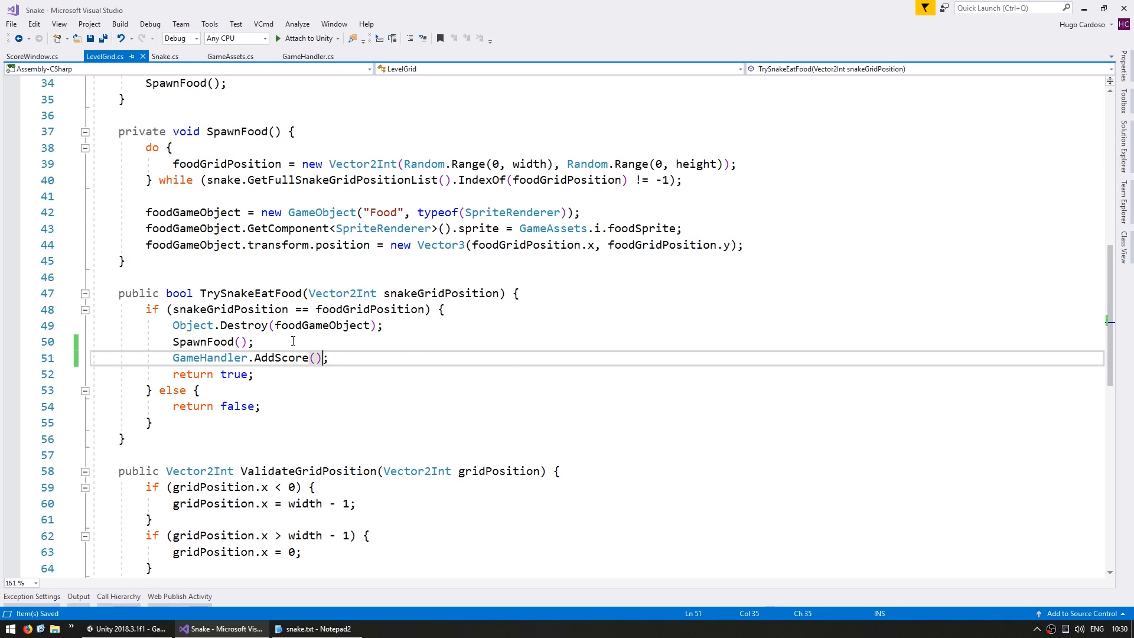
left_click(126, 628)
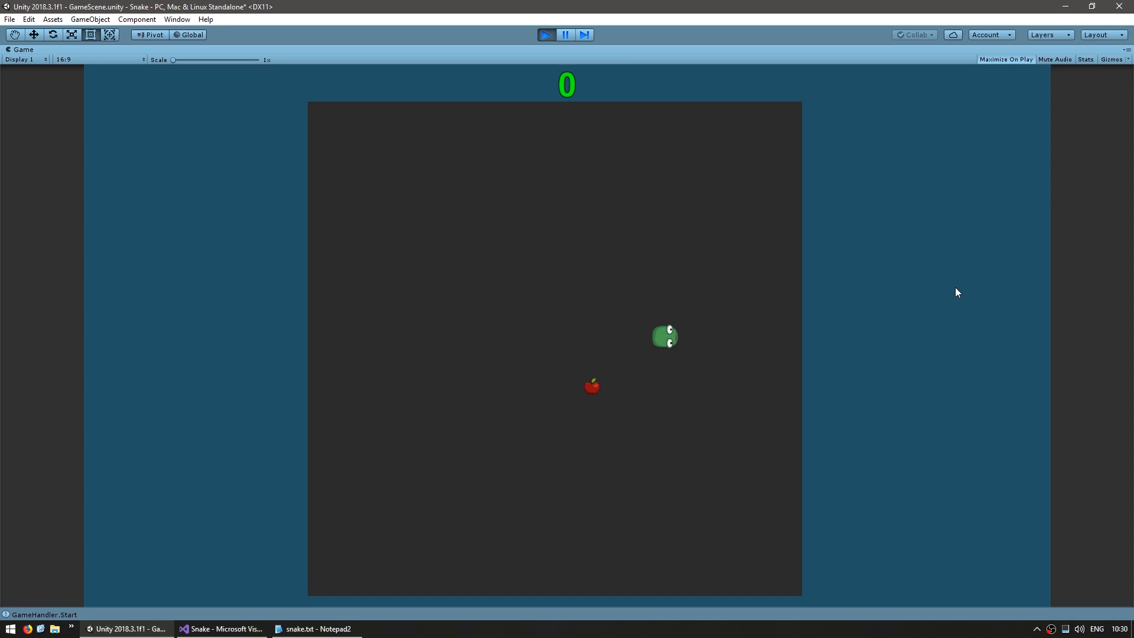